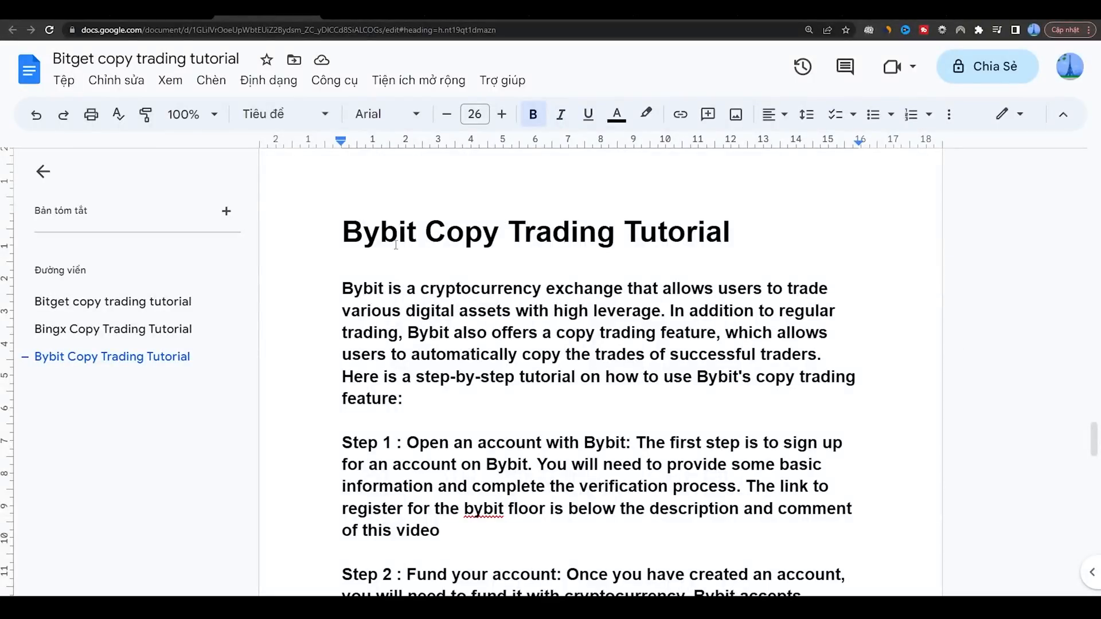
Leave the referral sign-up page via the Bybit logo and land on the home page
{"action": "left_click", "coordinate": [733, 232]}
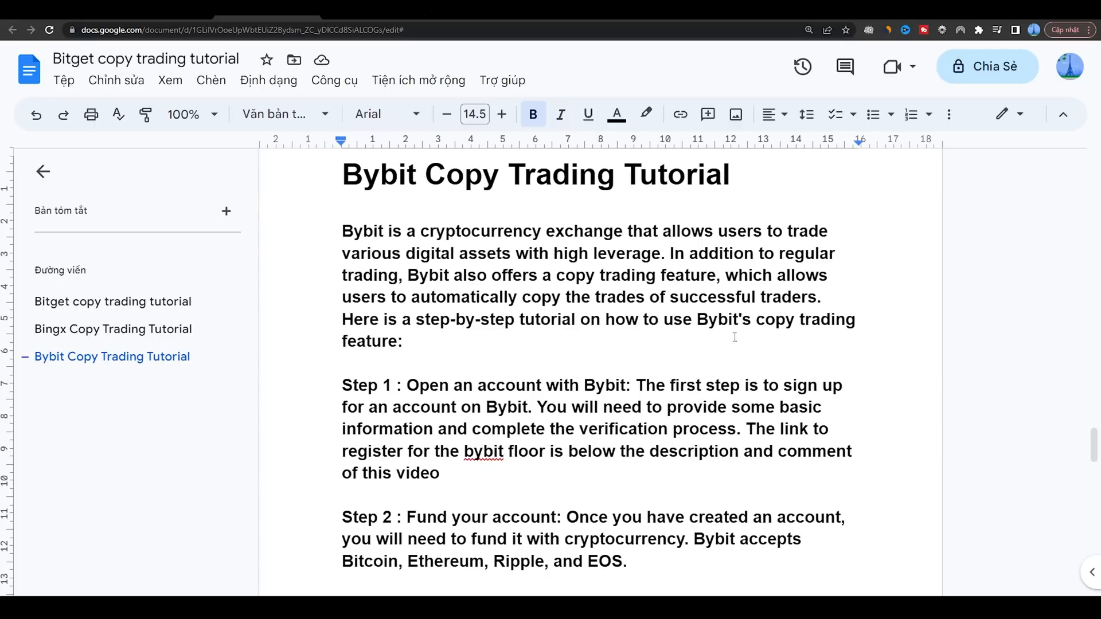
{"action": "scroll", "scroll_direction": "down", "scroll_amount": 3}
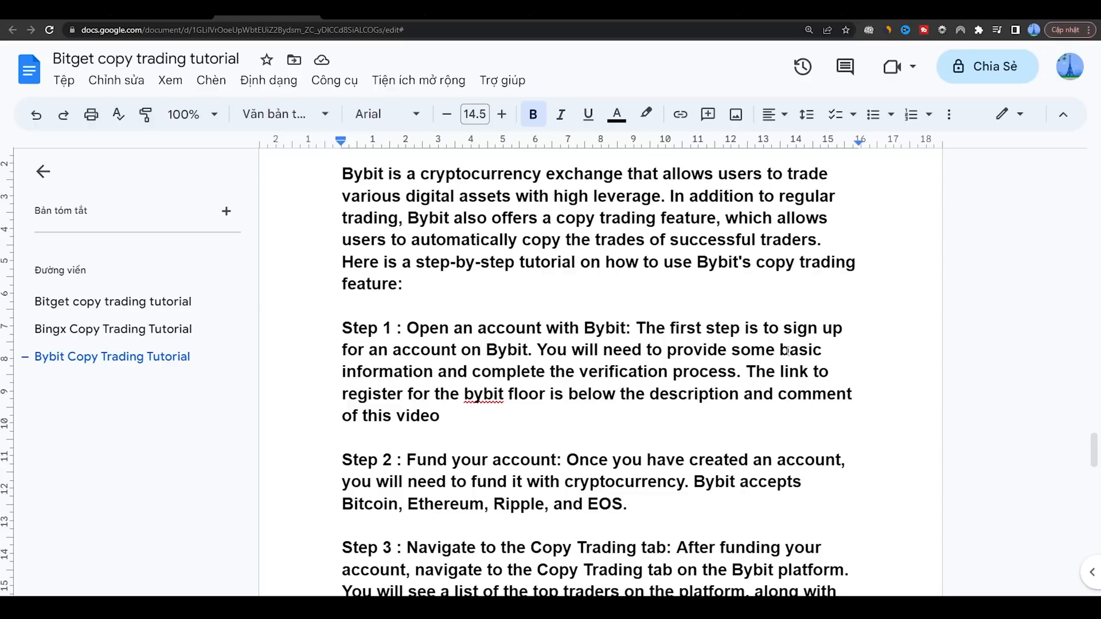
{"action": "mouse_move", "coordinate": [760, 373]}
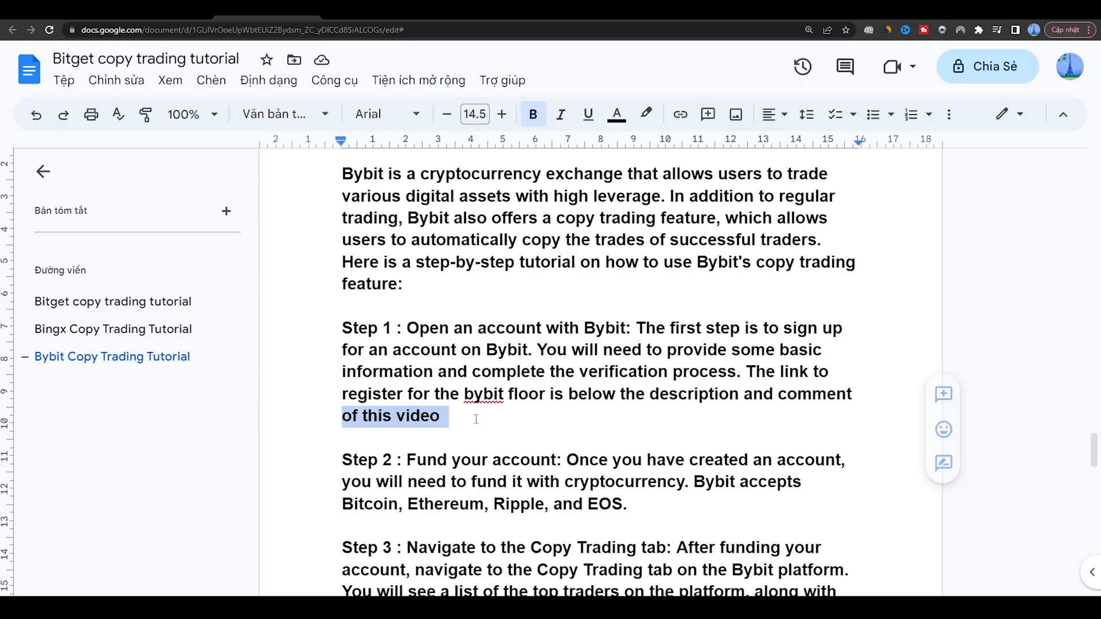
{"action": "left_click", "coordinate": [477, 340]}
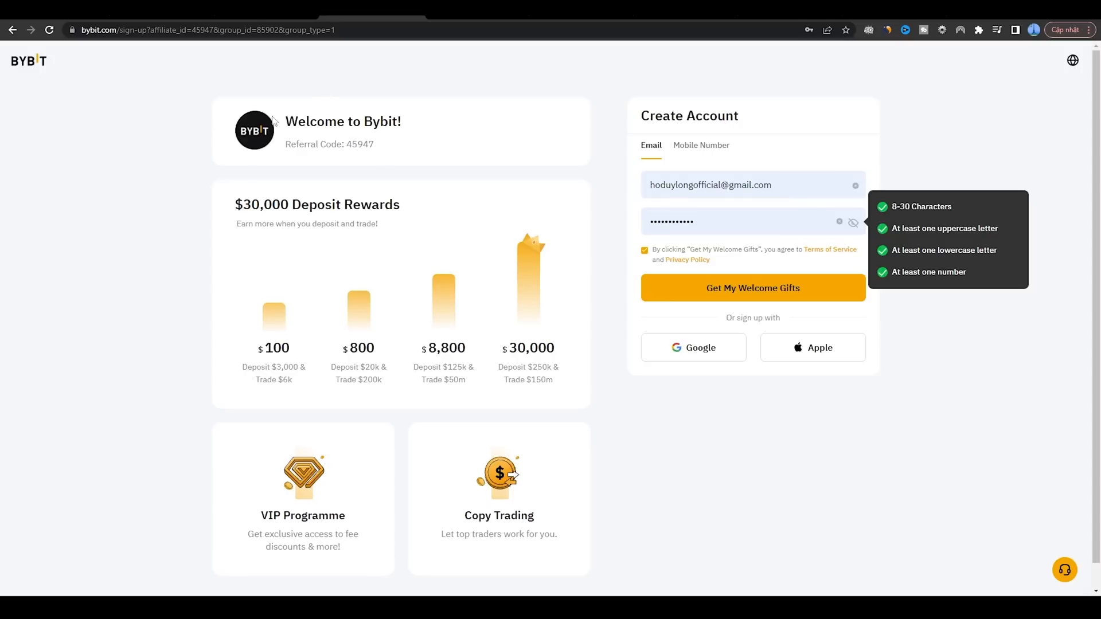
{"action": "mouse_move", "coordinate": [219, 217]}
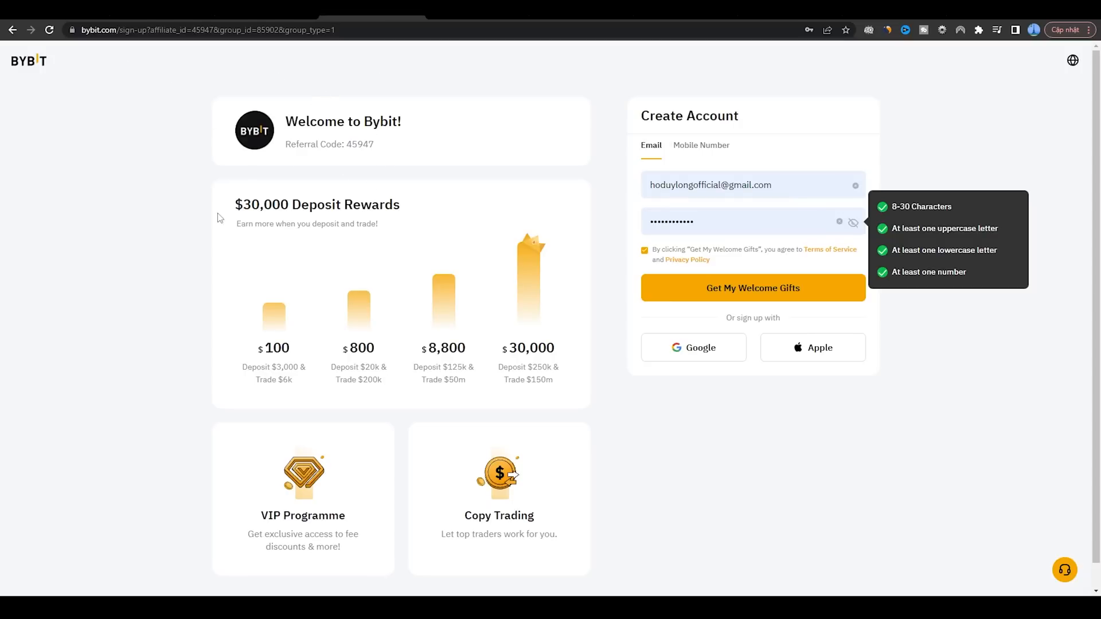
{"action": "mouse_move", "coordinate": [379, 381]}
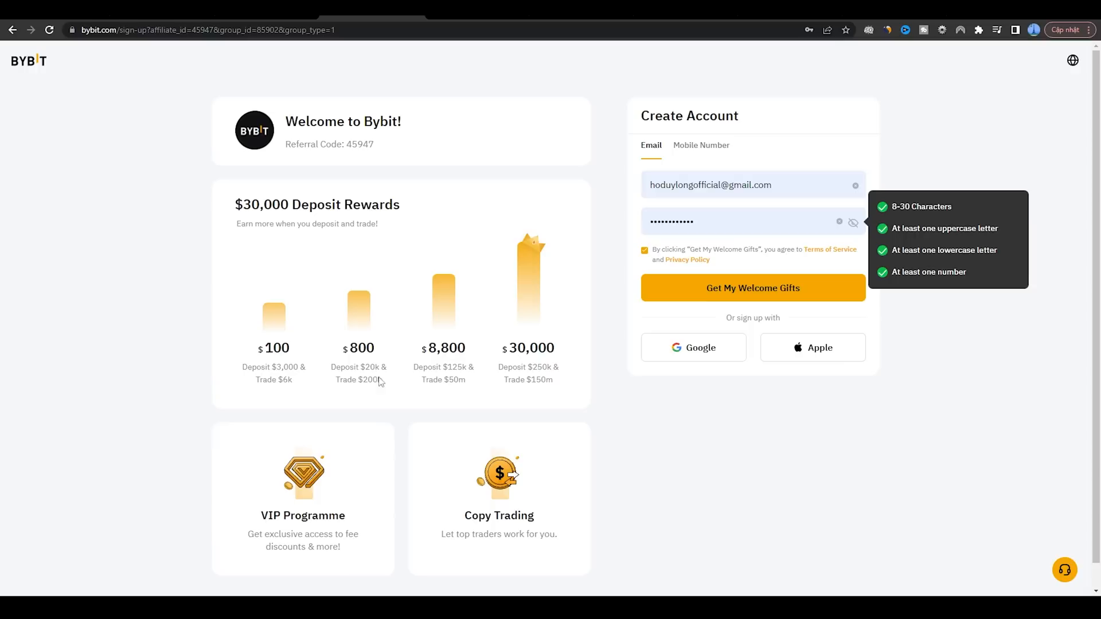
{"action": "mouse_move", "coordinate": [281, 540]}
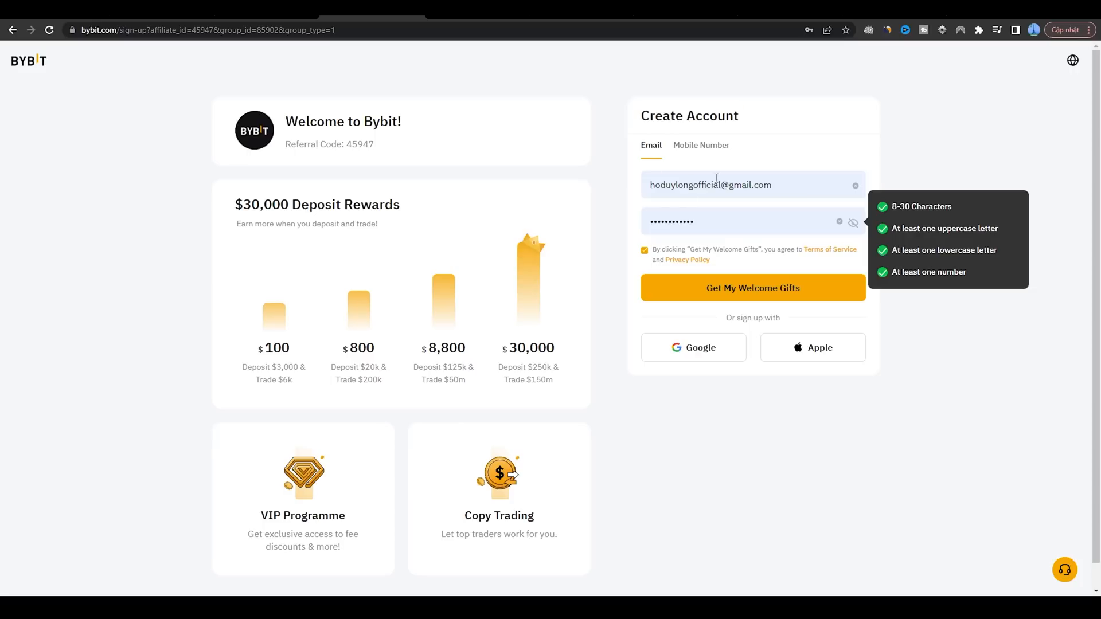
{"action": "mouse_move", "coordinate": [970, 215]}
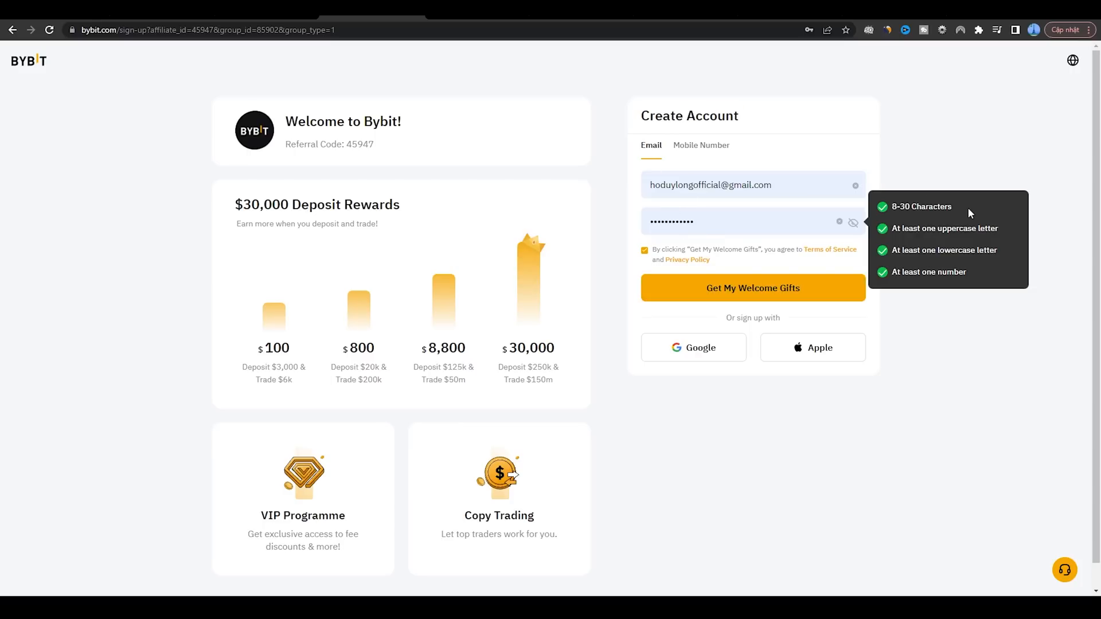
{"action": "mouse_move", "coordinate": [792, 274]}
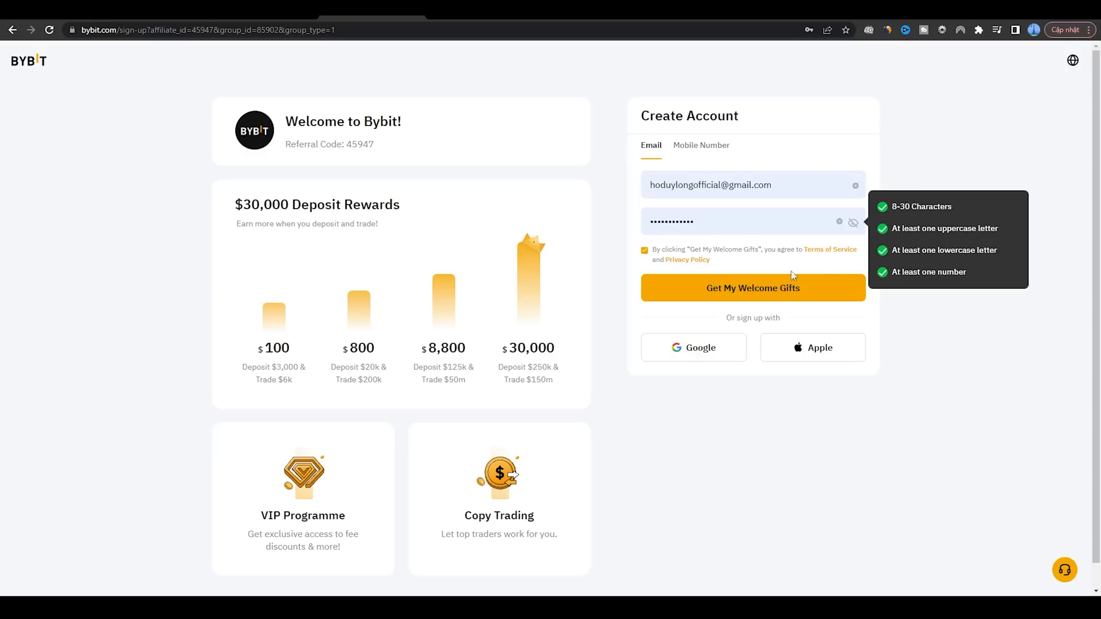
{"action": "mouse_move", "coordinate": [452, 218]}
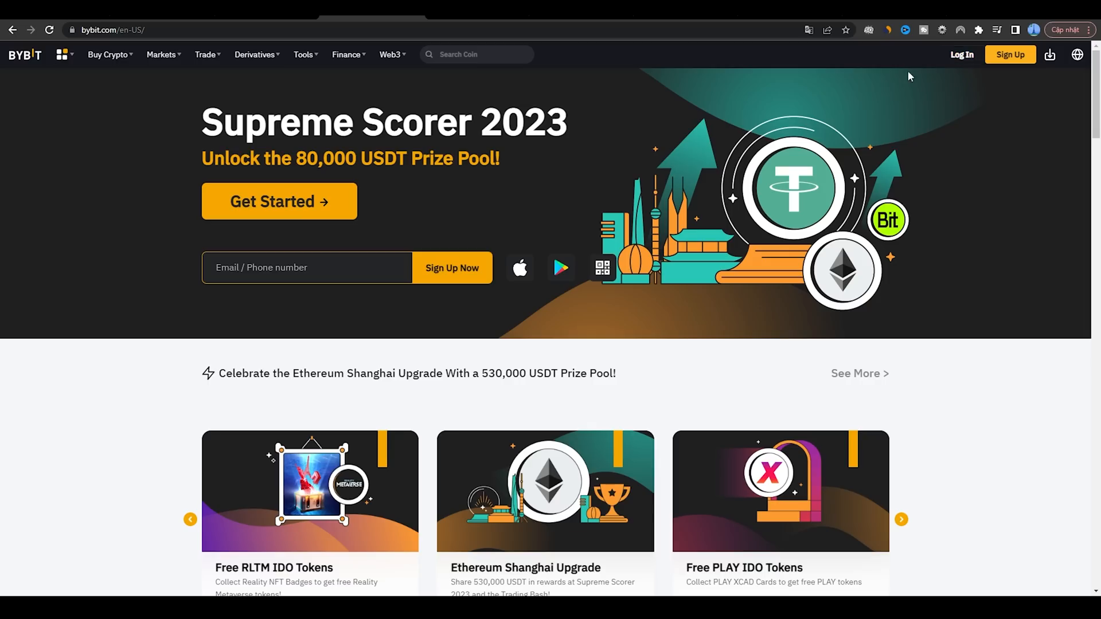
Log in with the saved email and password and enter the Google 2FA code
{"action": "left_click", "coordinate": [961, 53]}
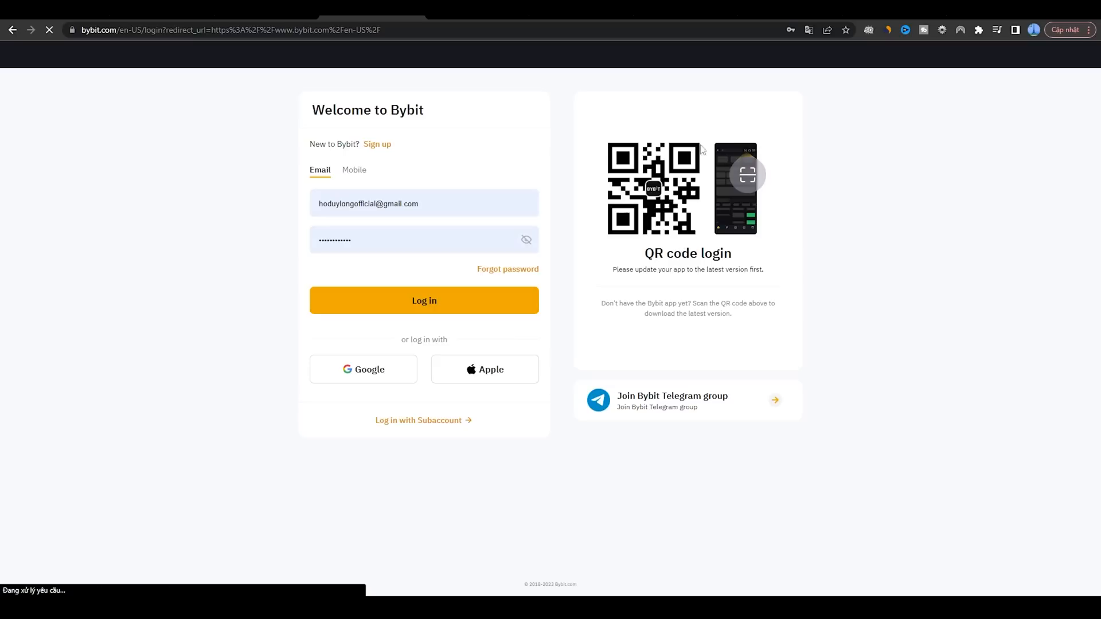
{"action": "left_click", "coordinate": [423, 300]}
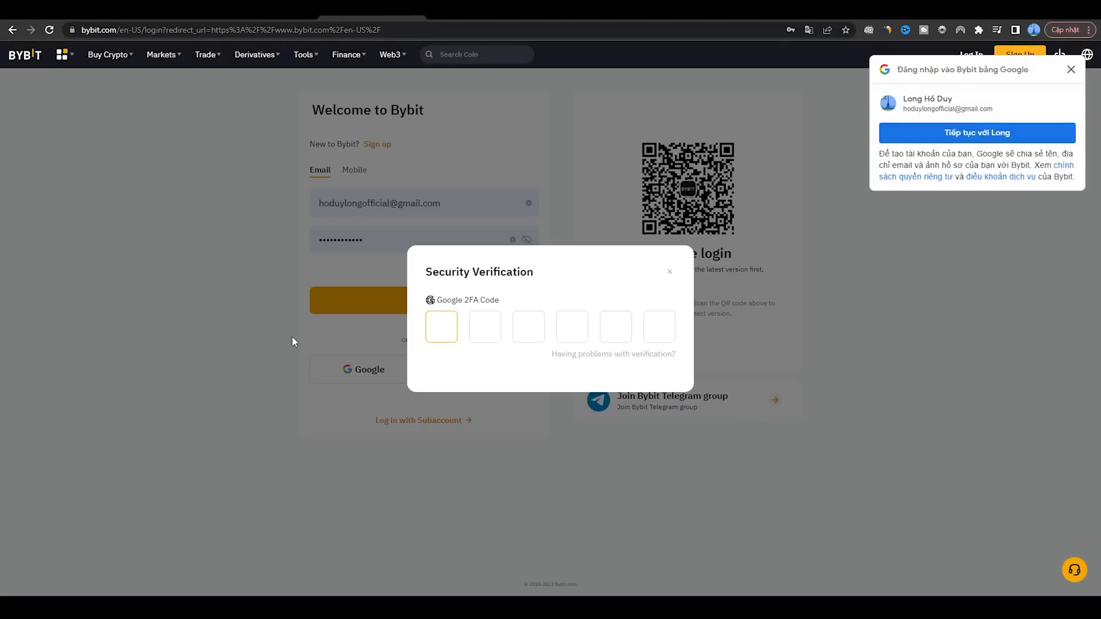
{"action": "type", "text": "605"}
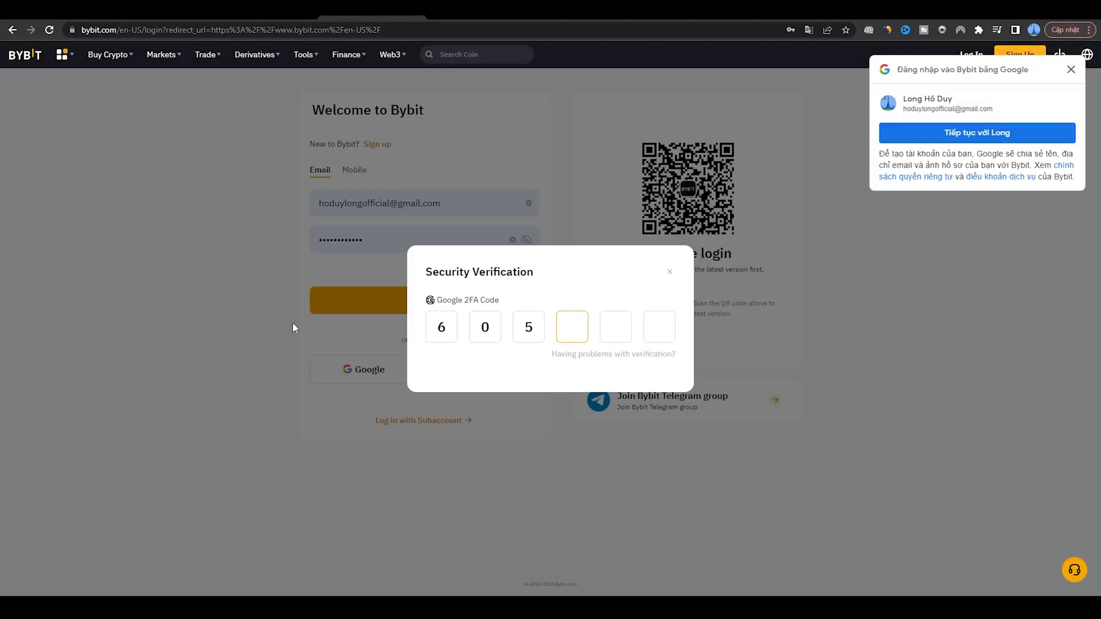
{"action": "type", "text": "329"}
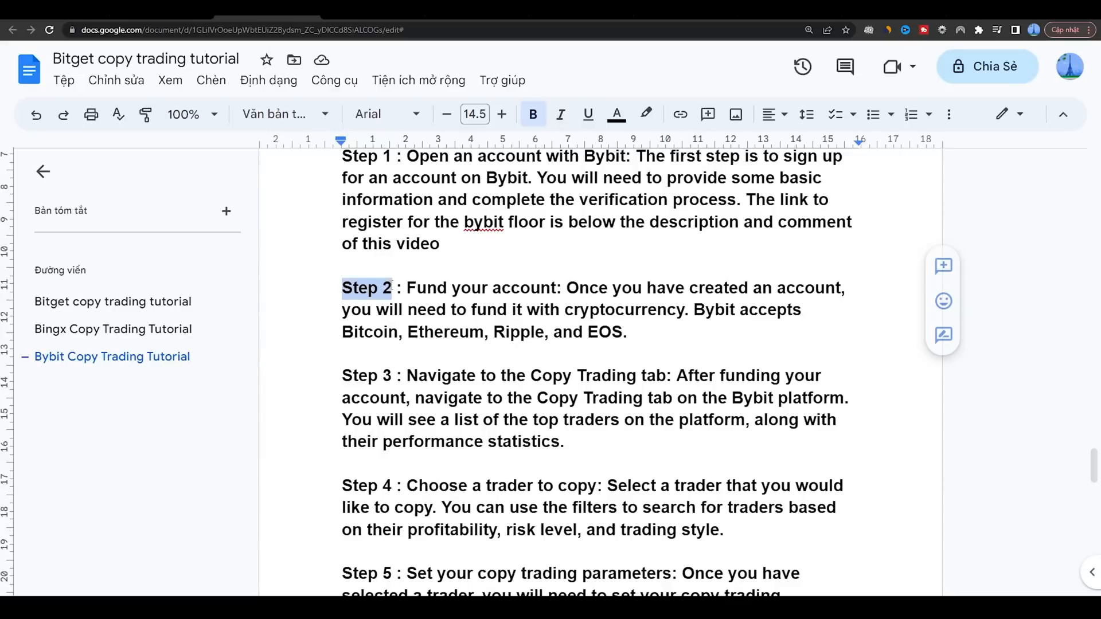
{"action": "double_click", "coordinate": [426, 288]}
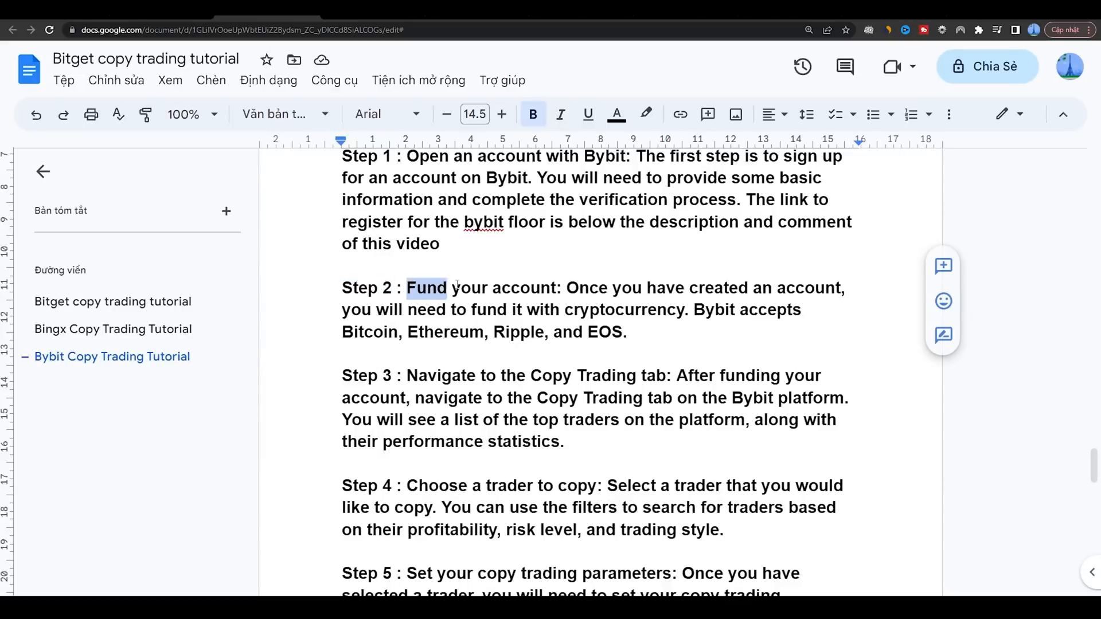
{"action": "left_click", "coordinate": [595, 287]}
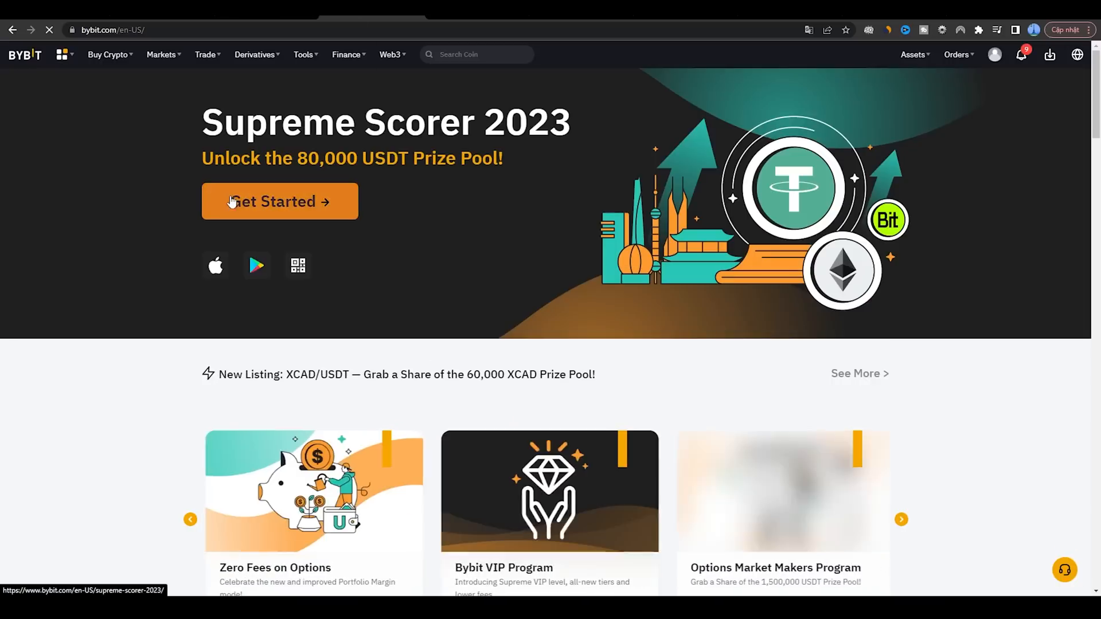
View the Crypto Deposit page with USDT chosen as the deposit coin
{"action": "left_click", "coordinate": [109, 54]}
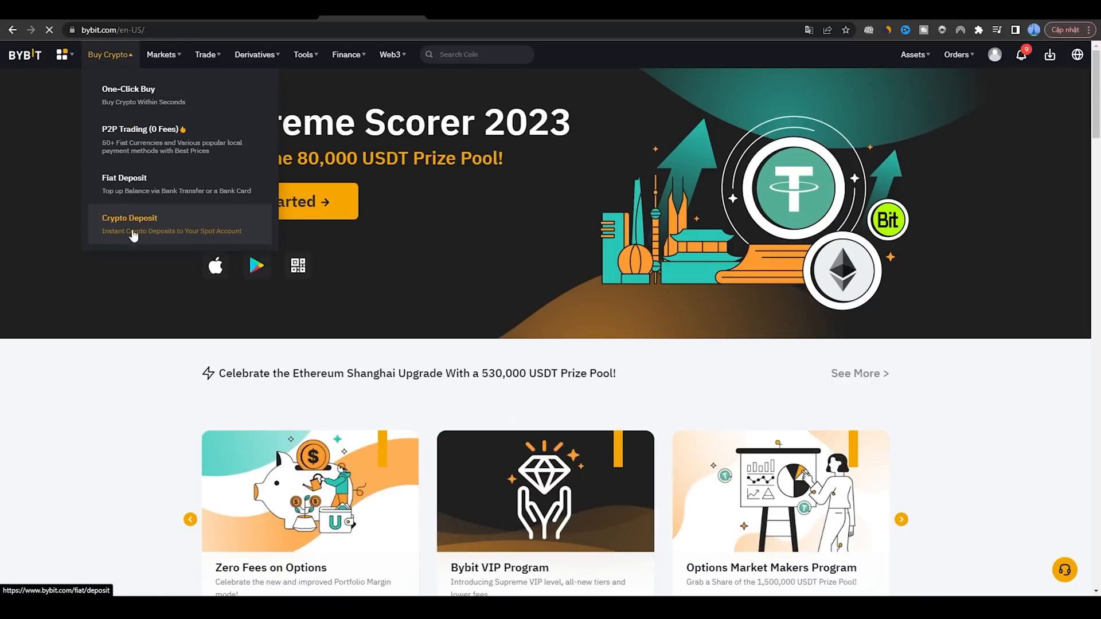
{"action": "left_click", "coordinate": [129, 223]}
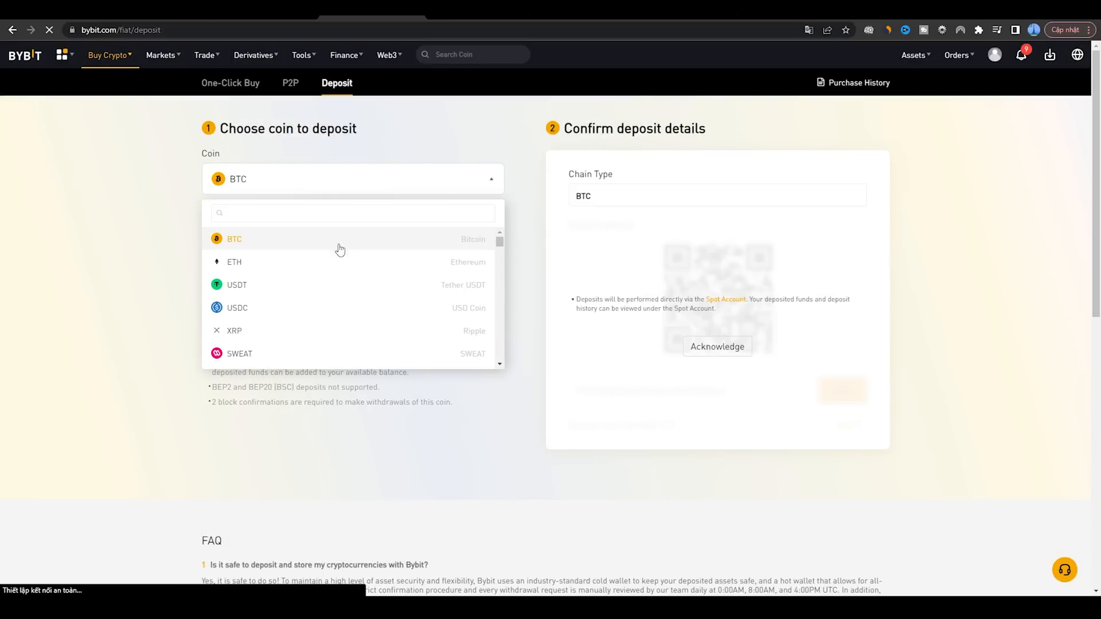
{"action": "left_click", "coordinate": [236, 284]}
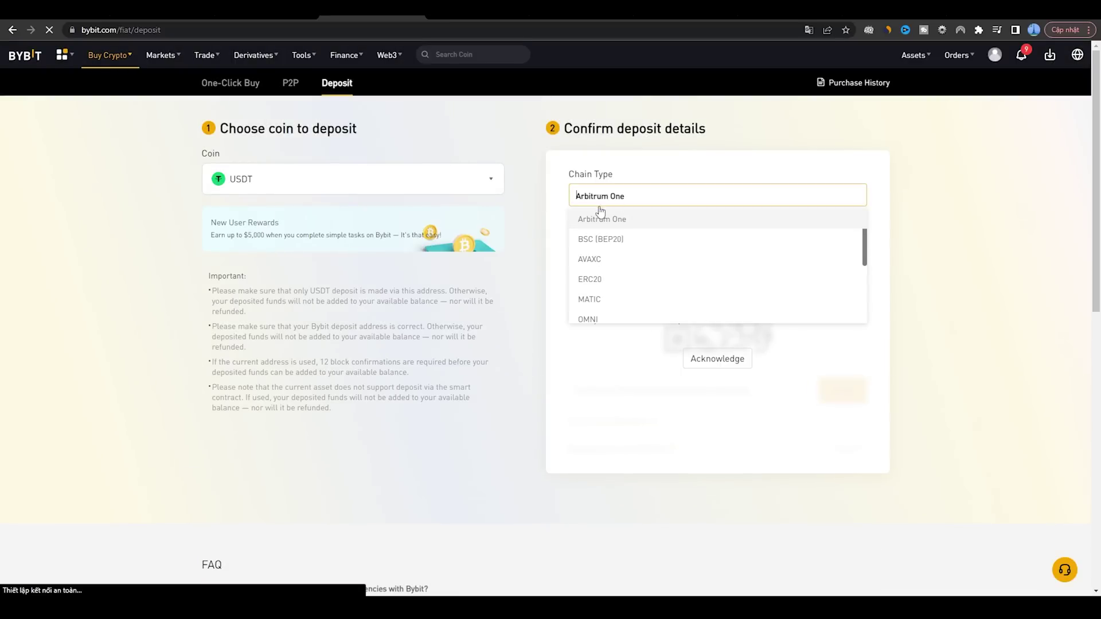
Switch to the One-Click Buy page for purchasing USDT
{"action": "left_click", "coordinate": [107, 55]}
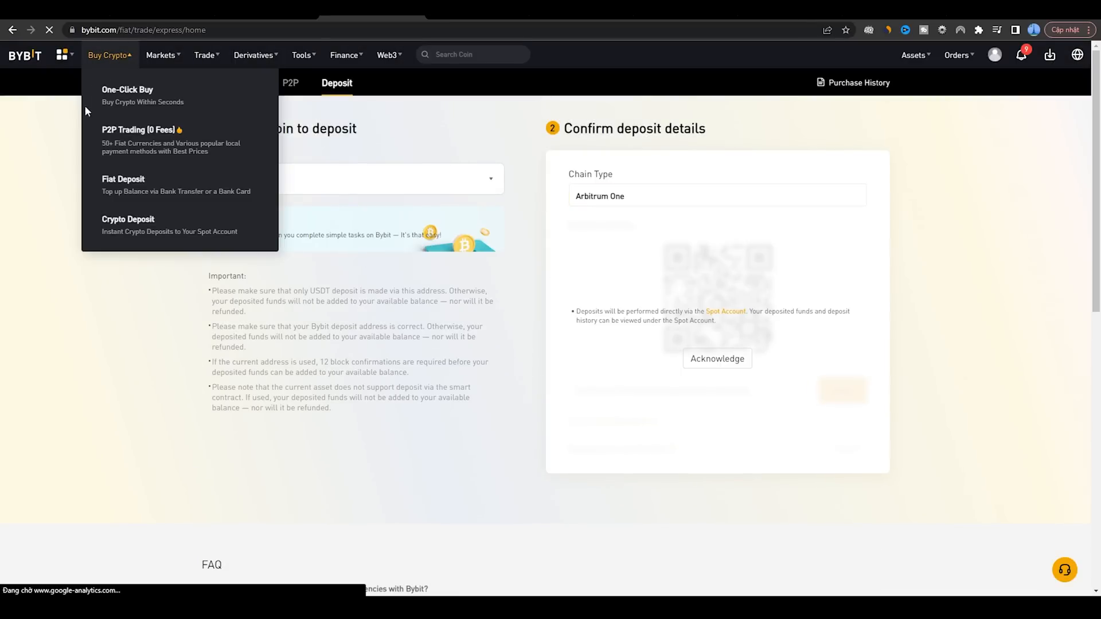
{"action": "left_click", "coordinate": [128, 90]}
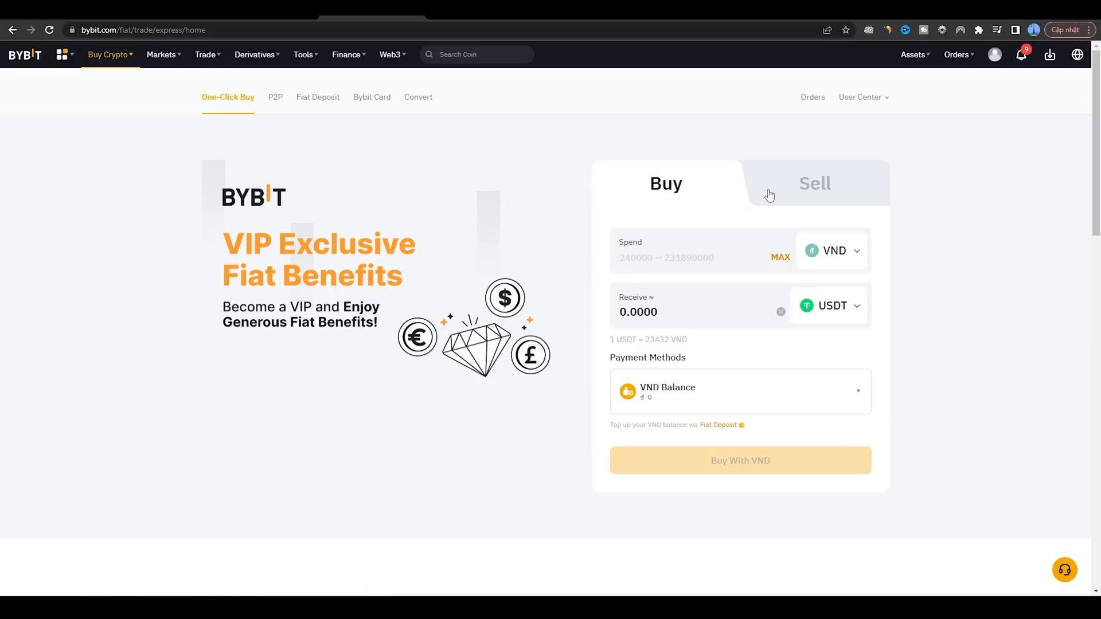
{"action": "left_click", "coordinate": [274, 96]}
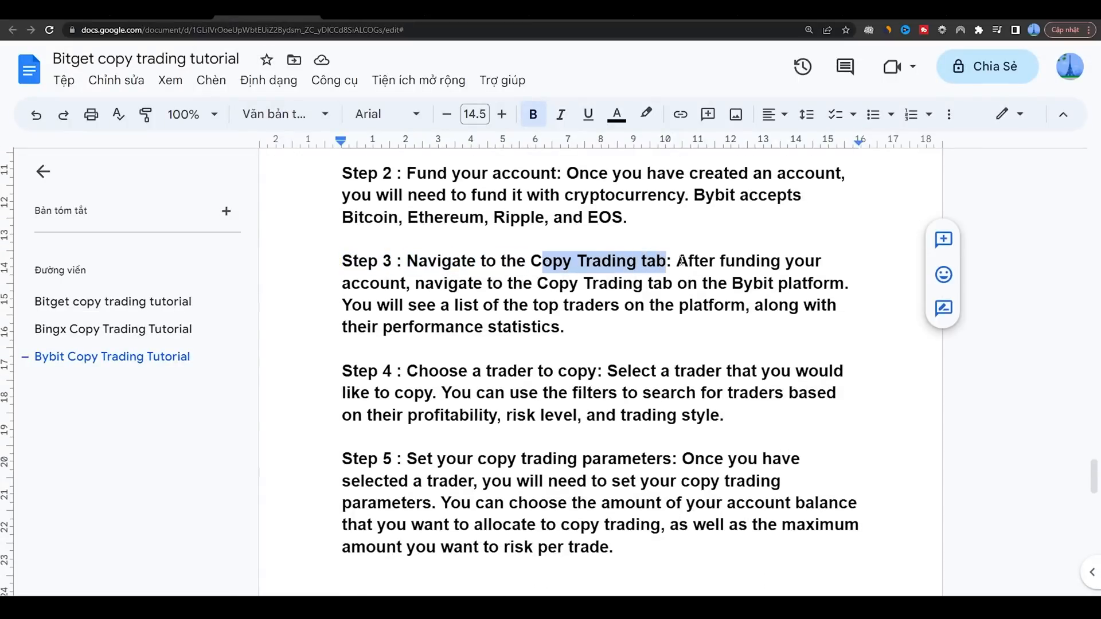
{"action": "left_click", "coordinate": [542, 283]}
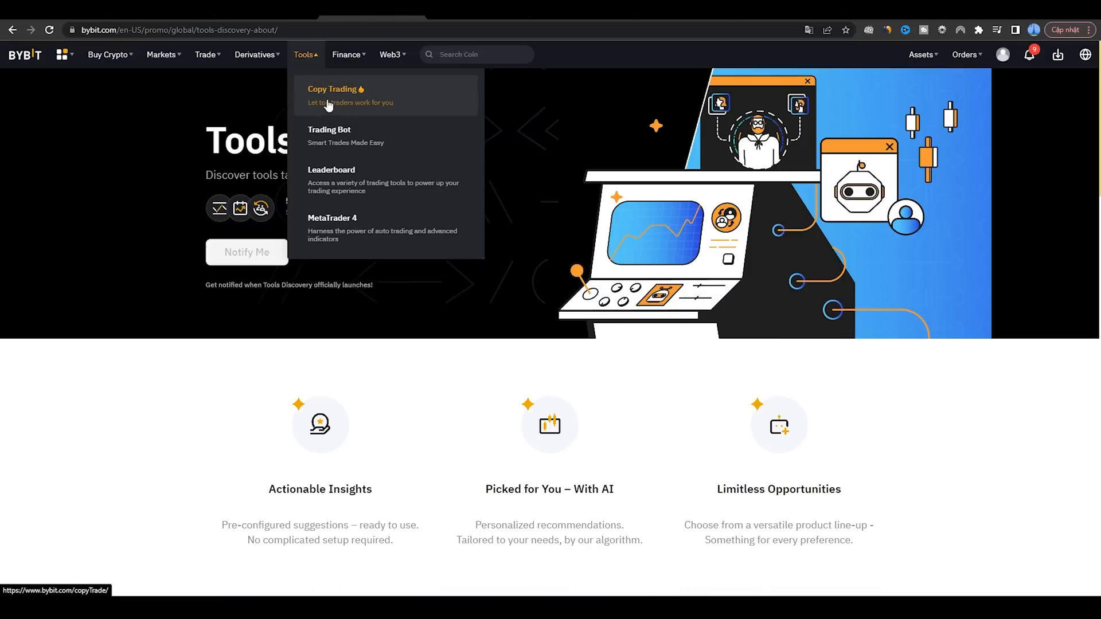
Bring up the Copy Trading page and highlight the Top Traders By ROI description
{"action": "left_click", "coordinate": [332, 90]}
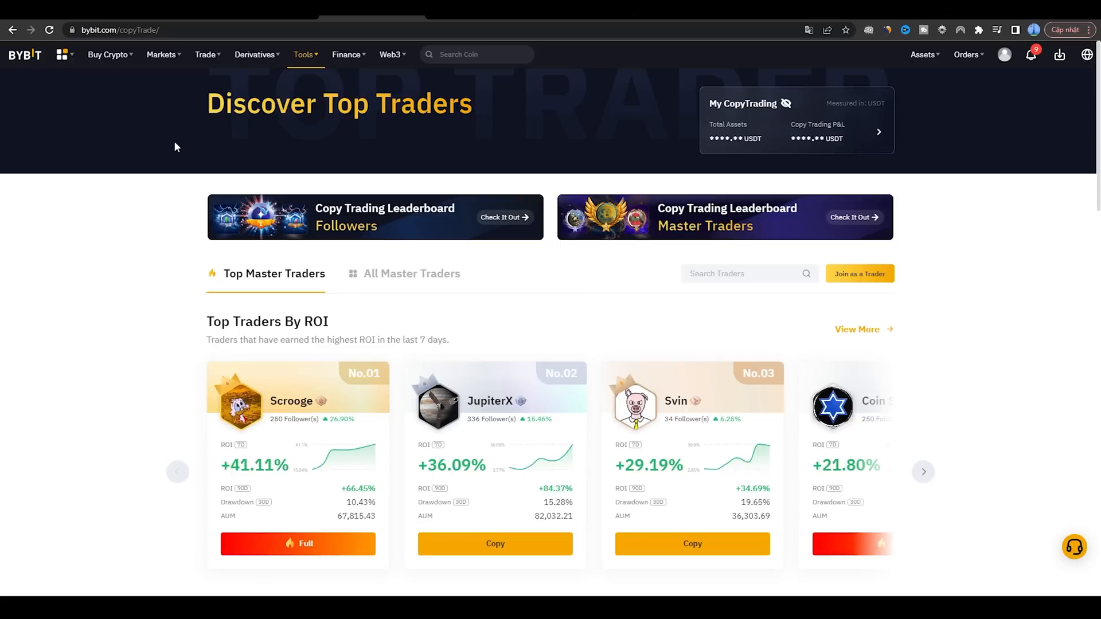
{"action": "scroll", "scroll_direction": "down", "scroll_amount": 3}
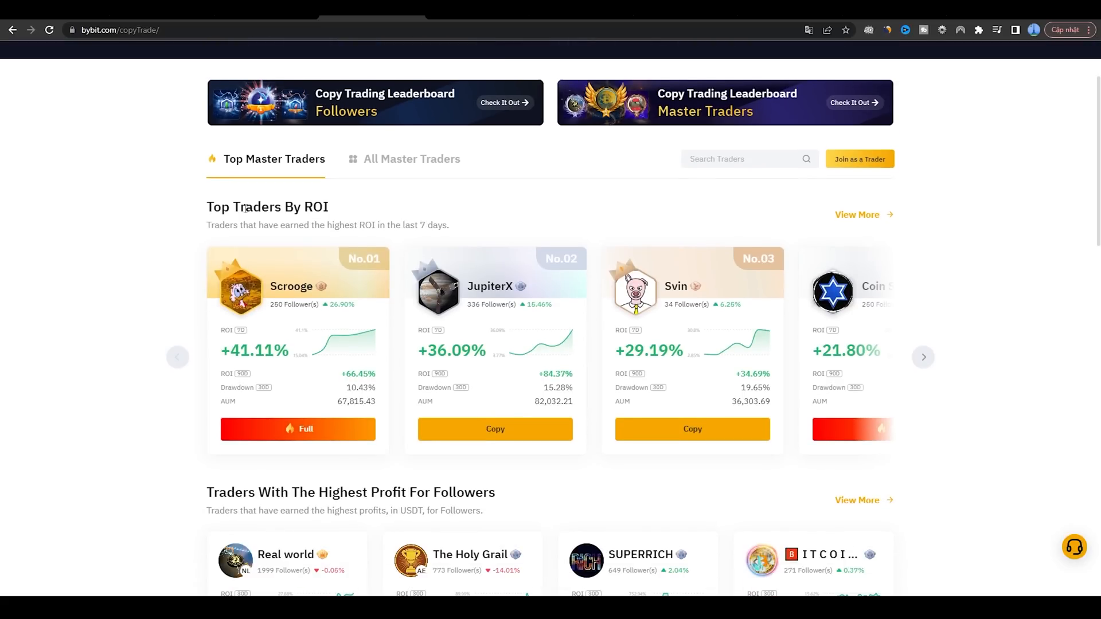
{"action": "triple_click", "coordinate": [326, 225]}
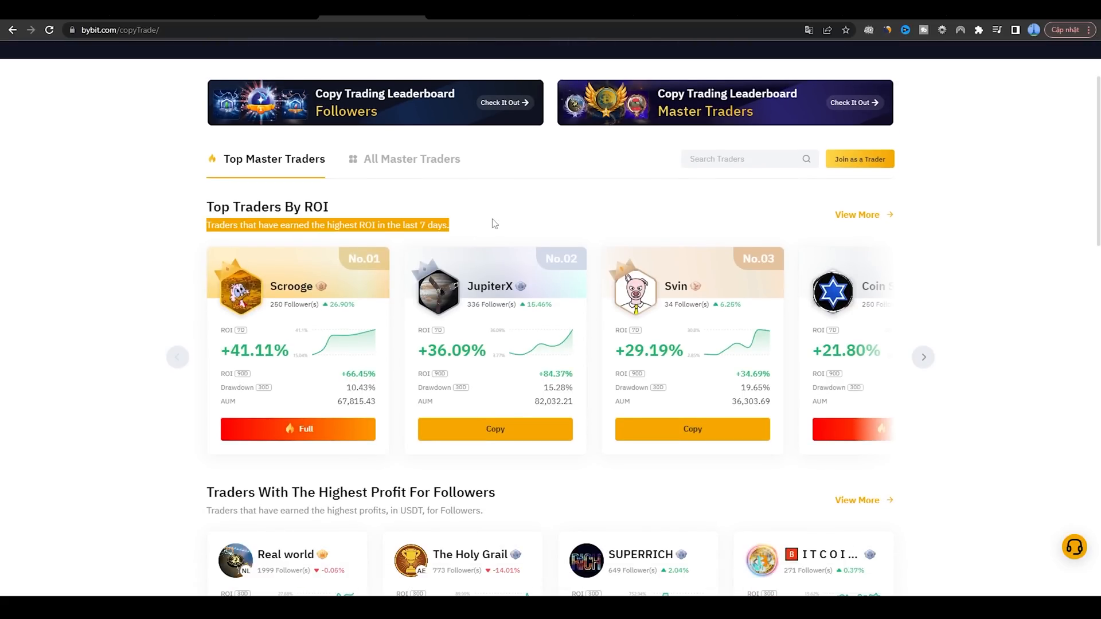
{"action": "scroll", "scroll_direction": "down", "scroll_amount": 3}
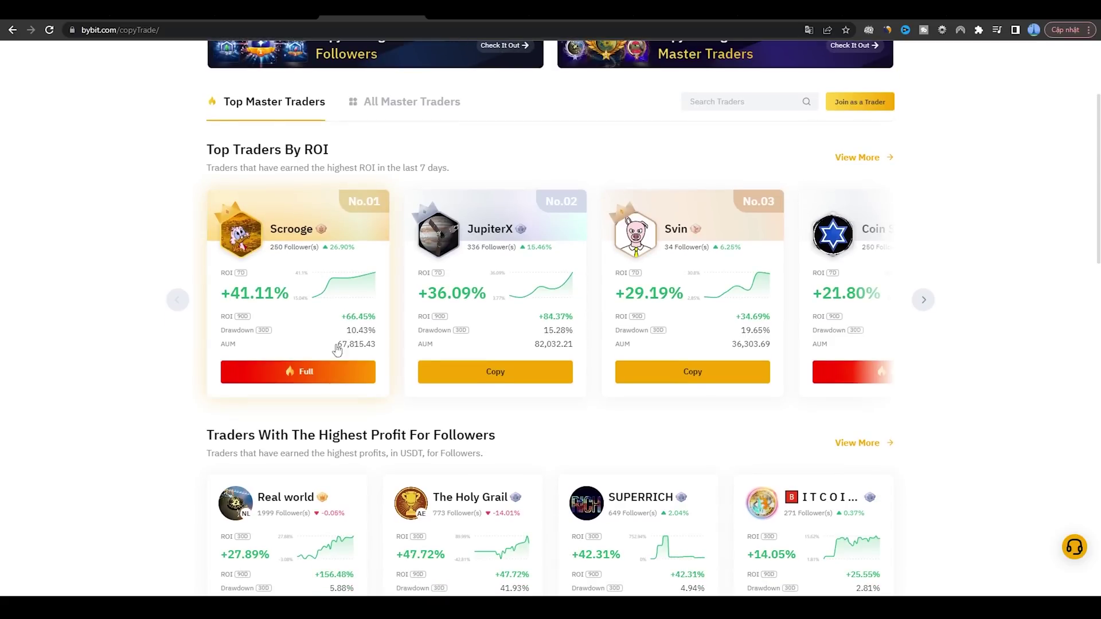
{"action": "mouse_move", "coordinate": [965, 296]}
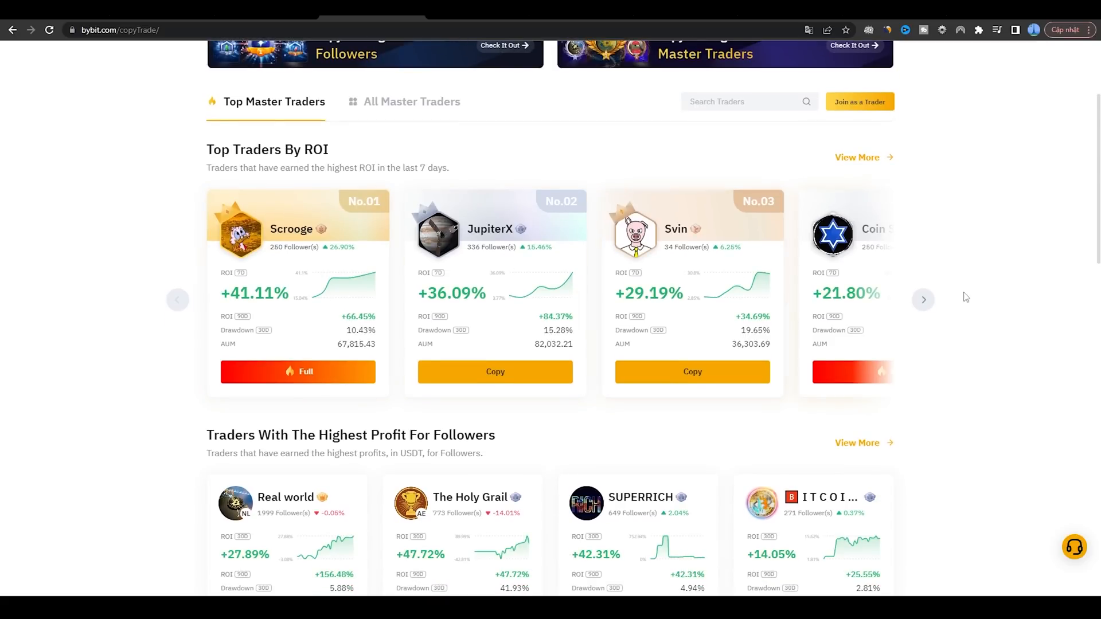
Page through the ROI carousel, return to the top traders, then reach Highest Profit For Followers
{"action": "left_click", "coordinate": [922, 299]}
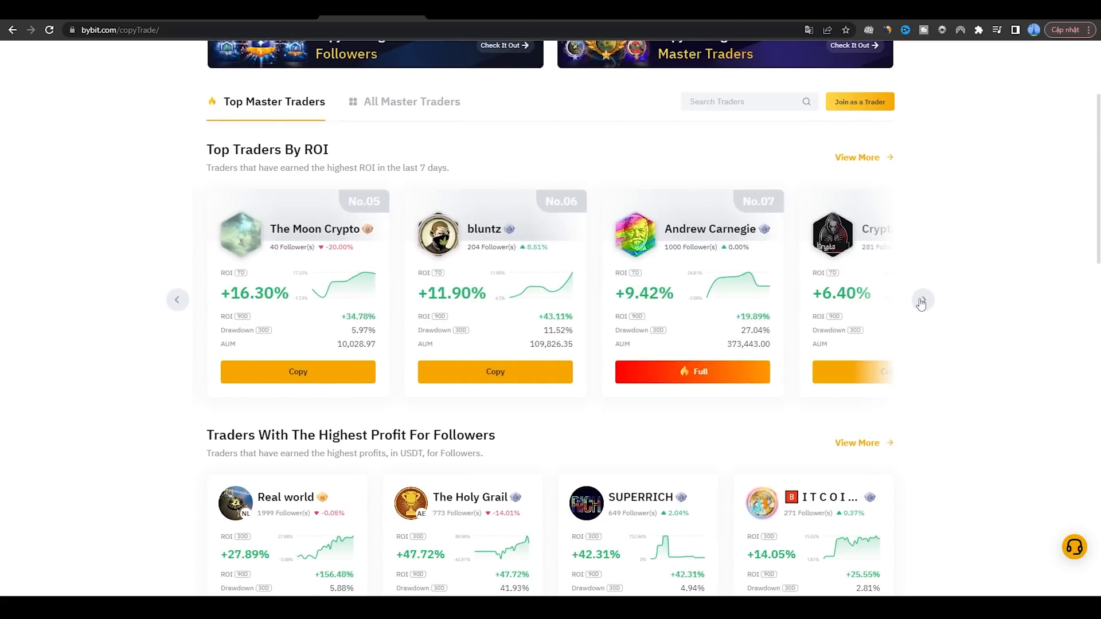
{"action": "mouse_move", "coordinate": [639, 301]}
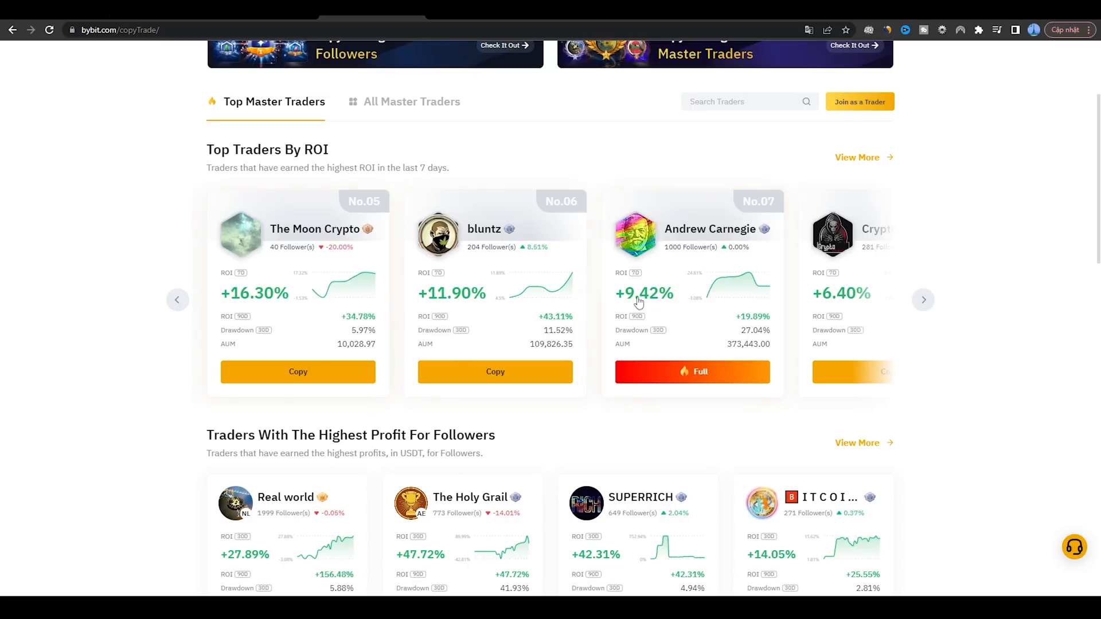
{"action": "left_click", "coordinate": [922, 299]}
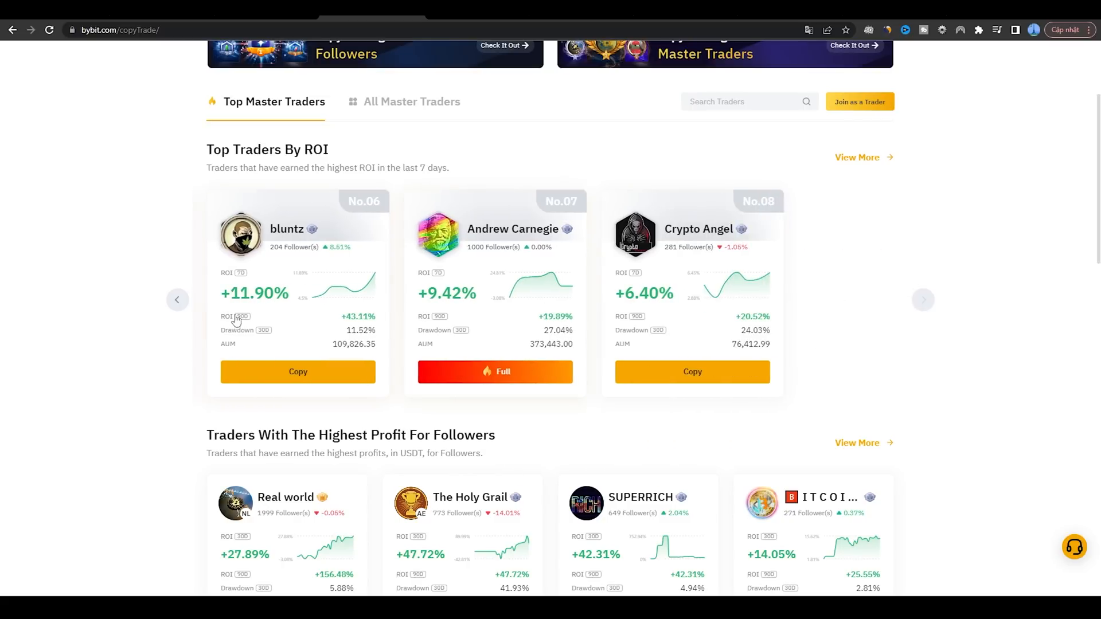
{"action": "left_click", "coordinate": [177, 299]}
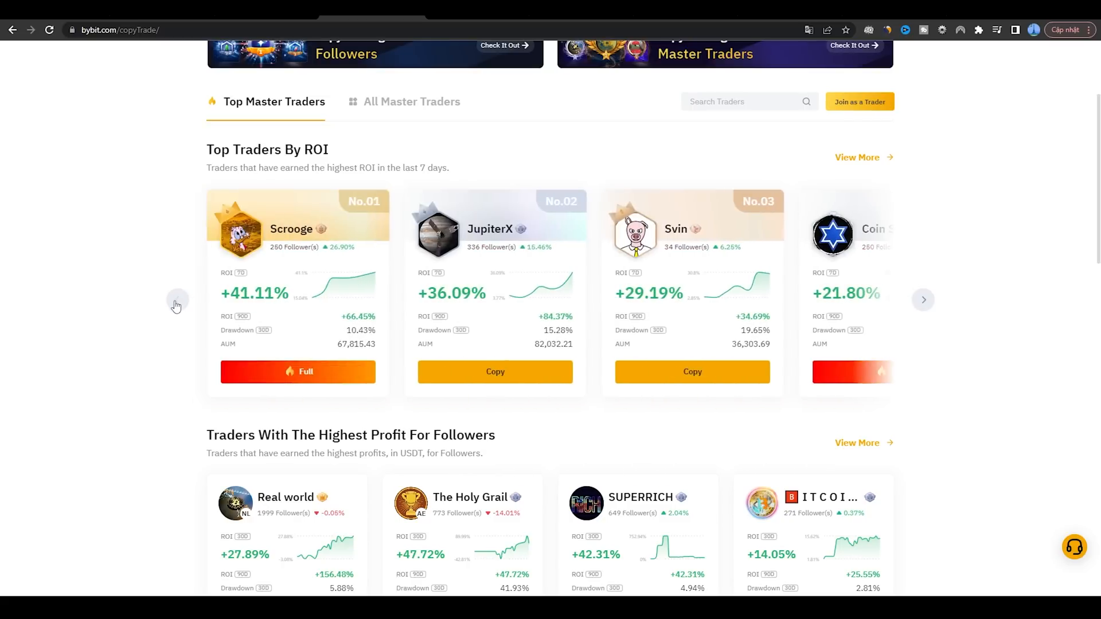
{"action": "scroll", "scroll_direction": "down", "scroll_amount": 3}
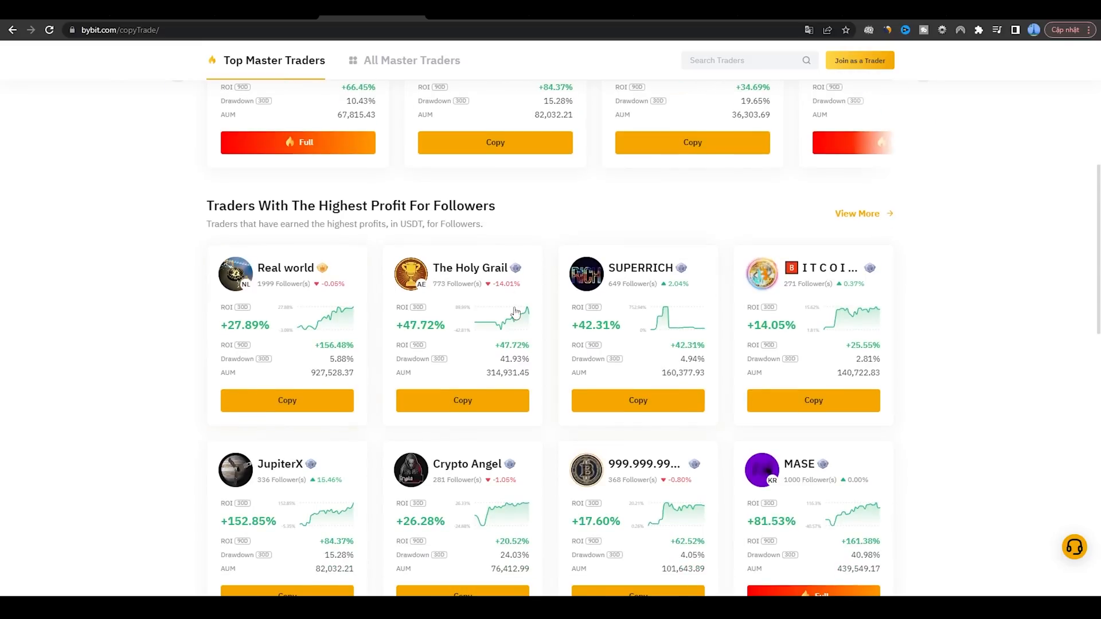
{"action": "scroll", "scroll_direction": "down", "scroll_amount": 3}
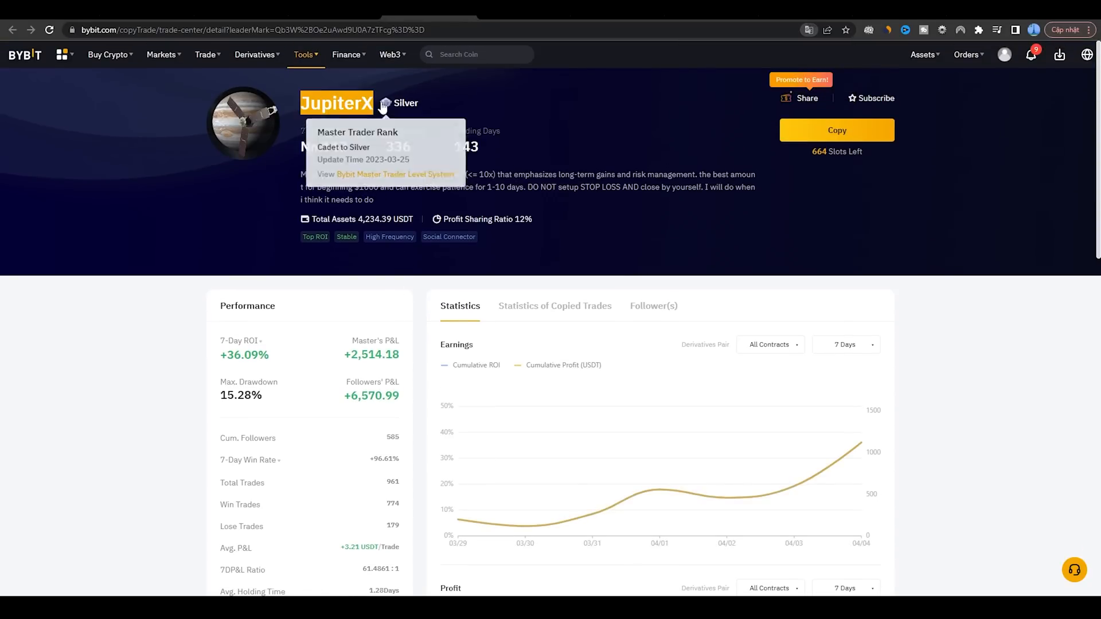
Review JupiterX's performance, earnings, the +499.45 follower cumulative profit and trading history, then return up
{"action": "scroll", "scroll_direction": "down", "scroll_amount": 3}
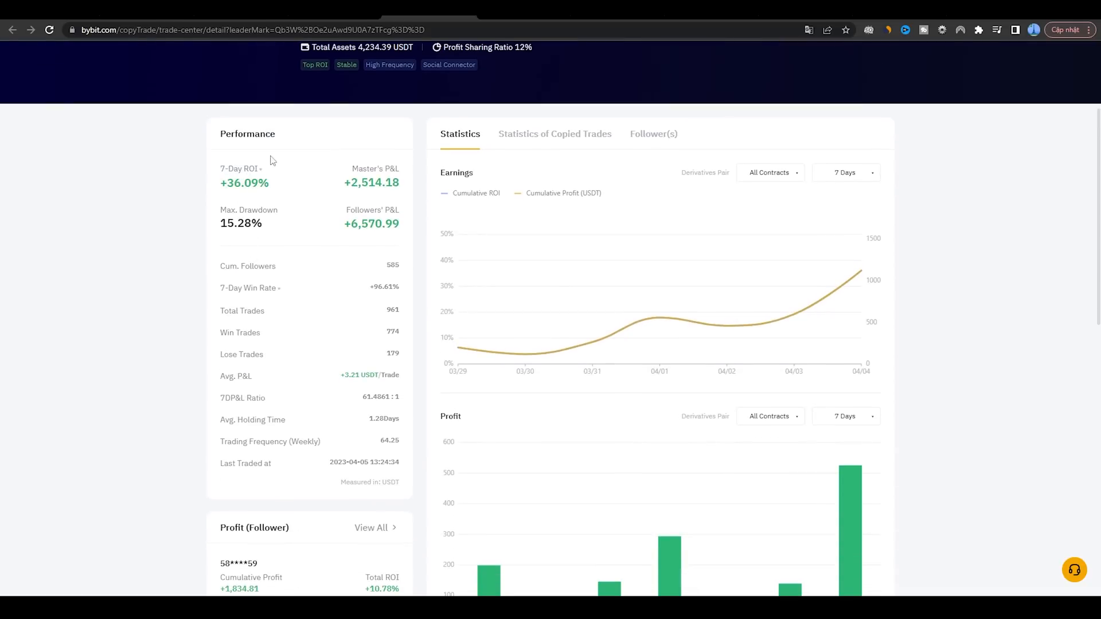
{"action": "mouse_move", "coordinate": [452, 242]}
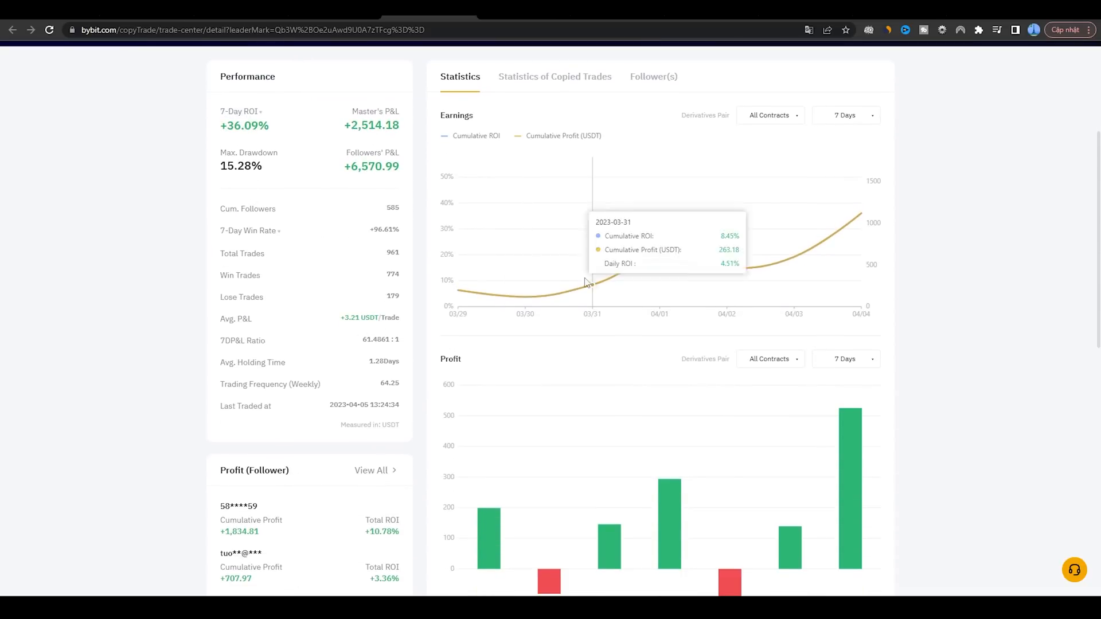
{"action": "mouse_move", "coordinate": [714, 270]}
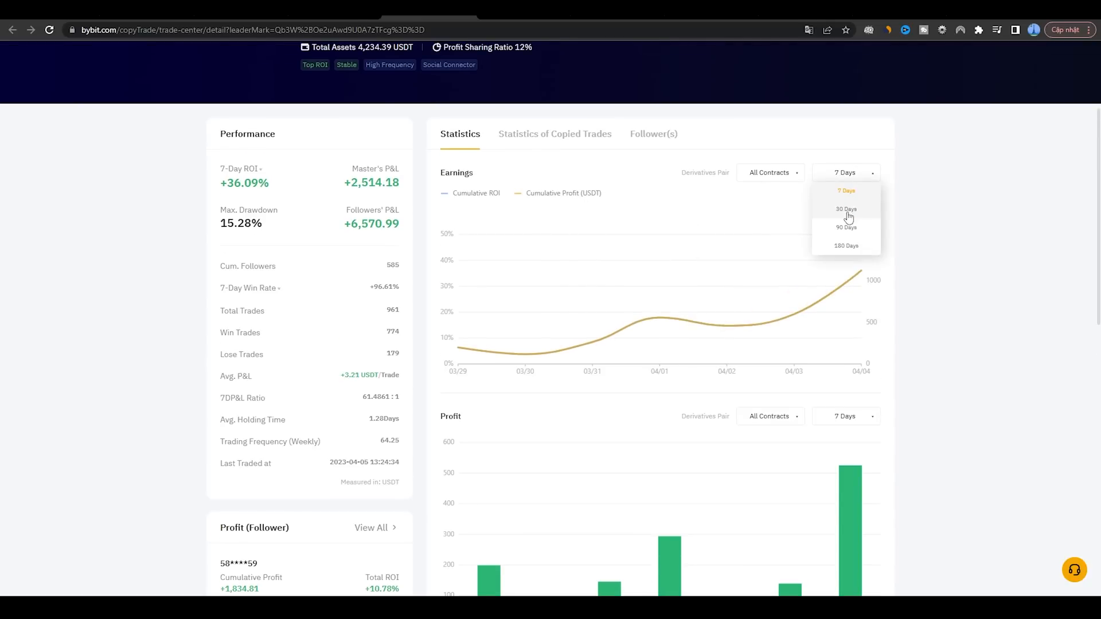
{"action": "scroll", "scroll_direction": "down", "scroll_amount": 3}
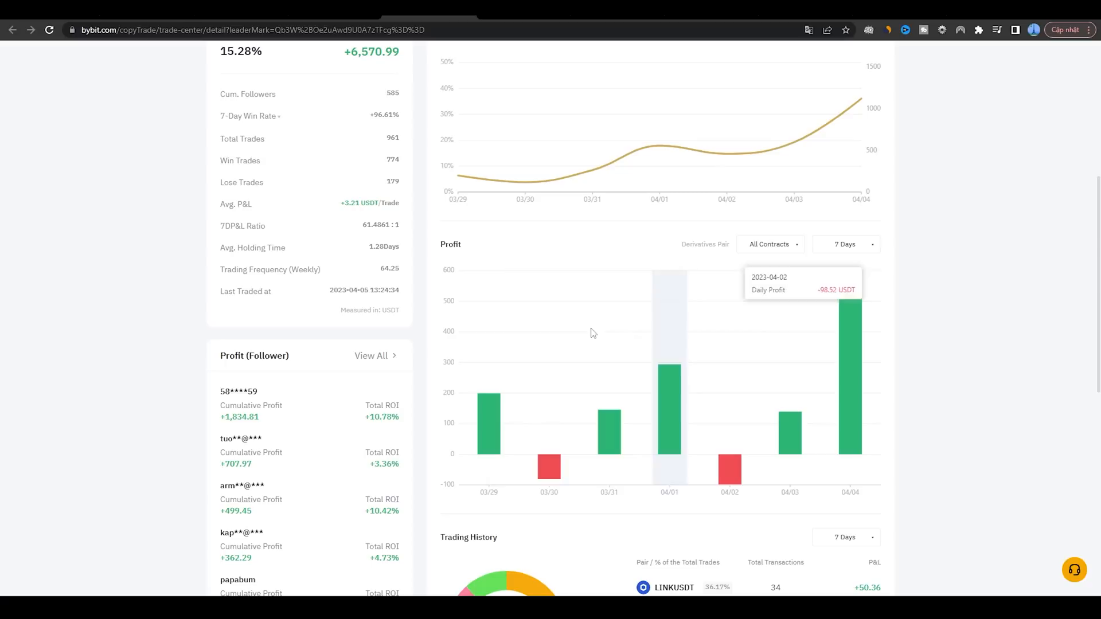
{"action": "mouse_move", "coordinate": [669, 356]}
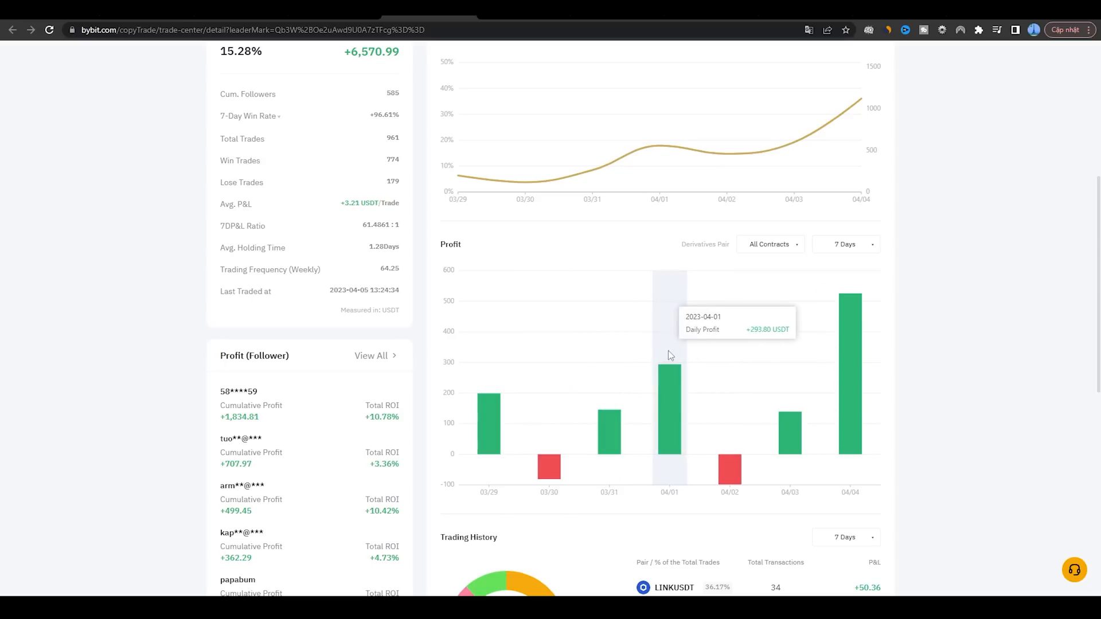
{"action": "scroll", "scroll_direction": "down", "scroll_amount": 3}
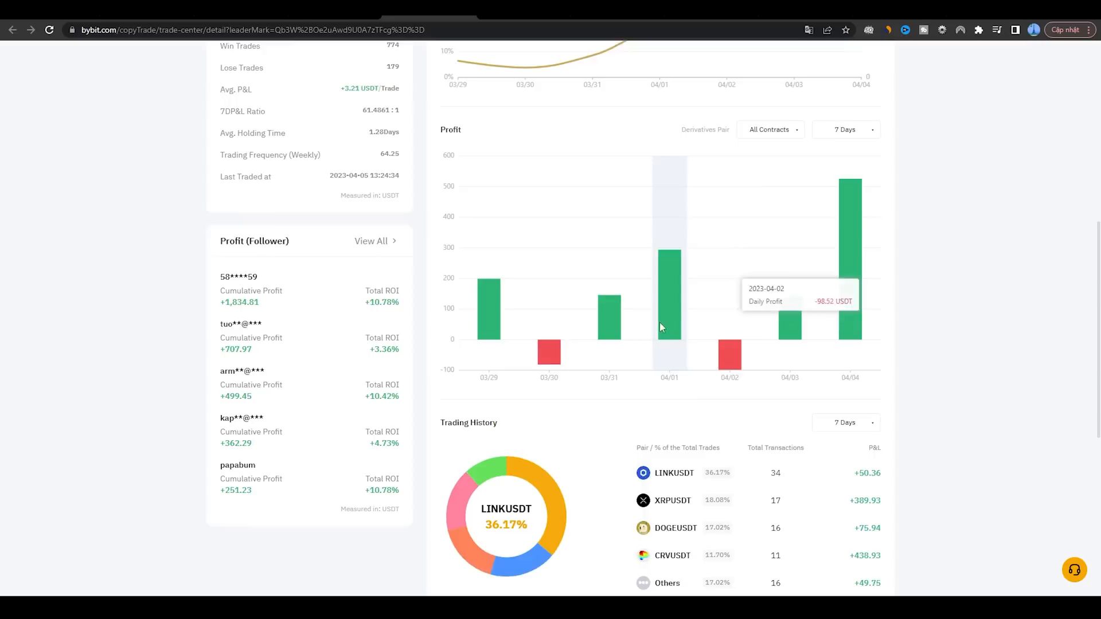
{"action": "scroll", "scroll_direction": "down", "scroll_amount": 3}
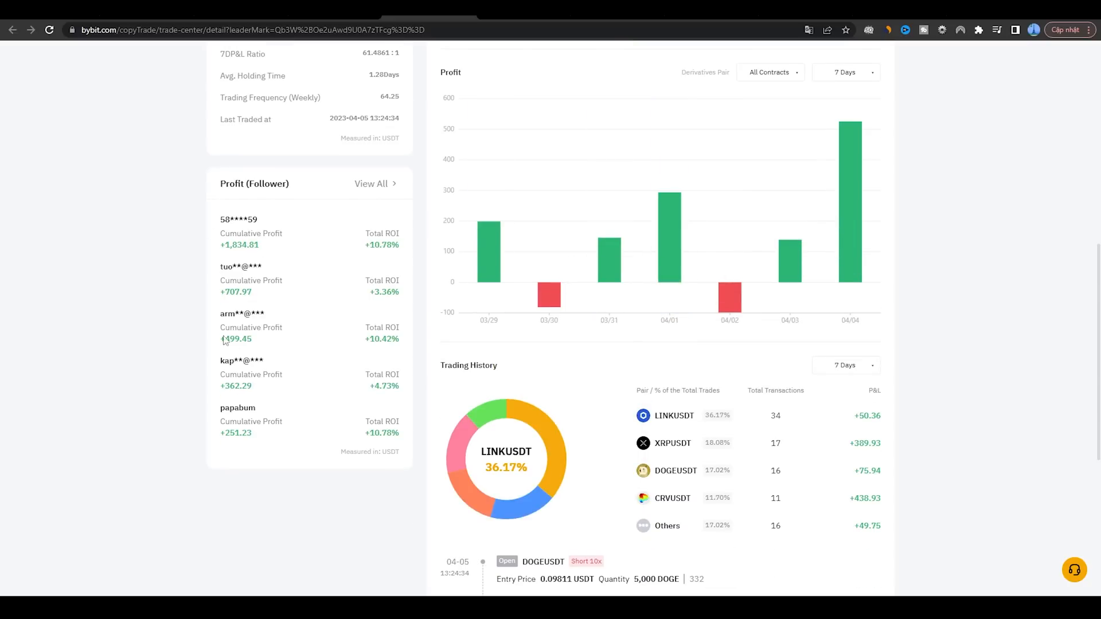
{"action": "double_click", "coordinate": [238, 219]}
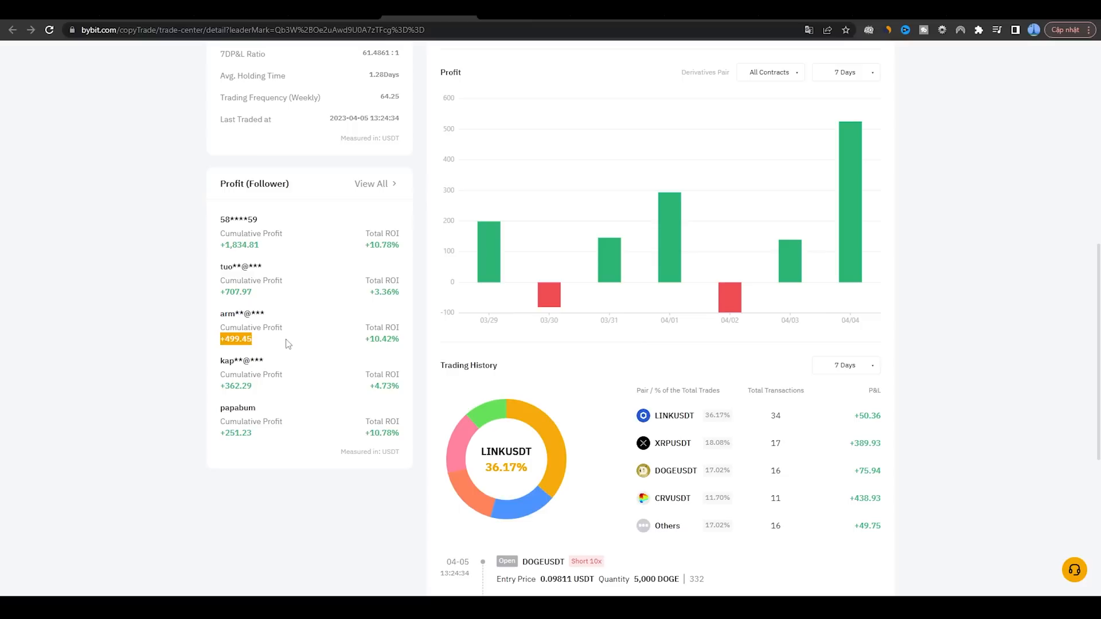
{"action": "scroll", "scroll_direction": "down", "scroll_amount": 3}
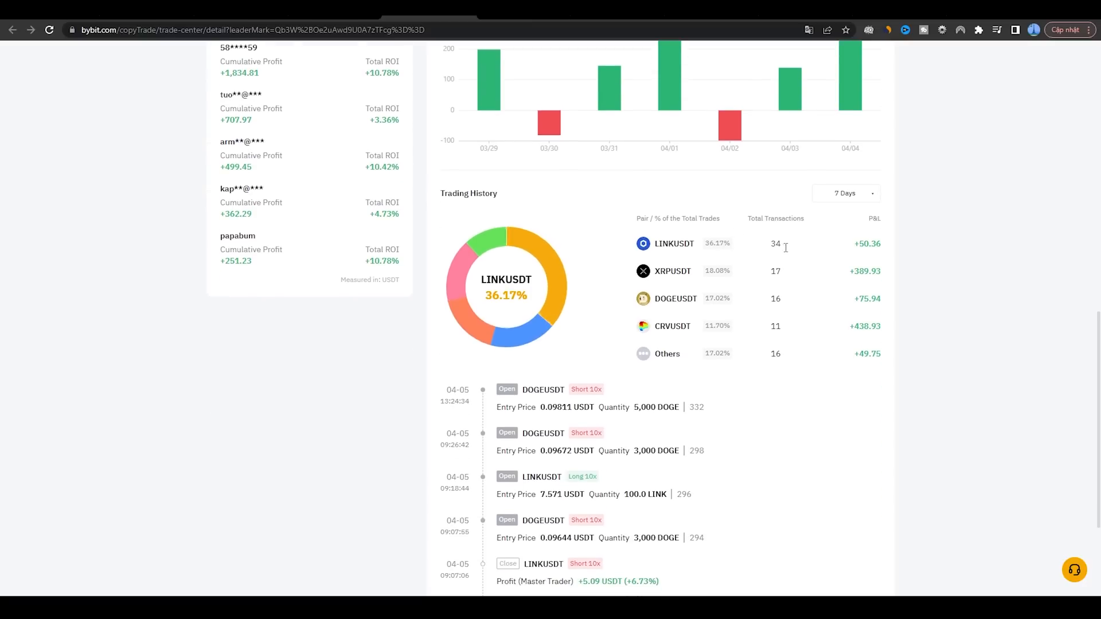
{"action": "scroll", "scroll_direction": "up", "scroll_amount": 3}
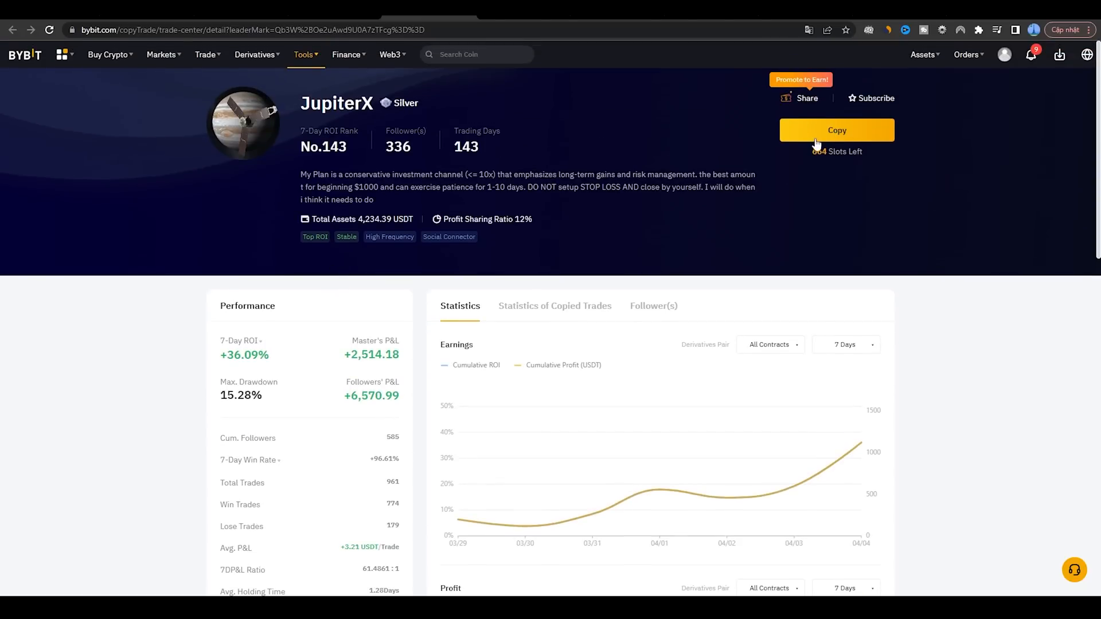
{"action": "left_click", "coordinate": [836, 129]}
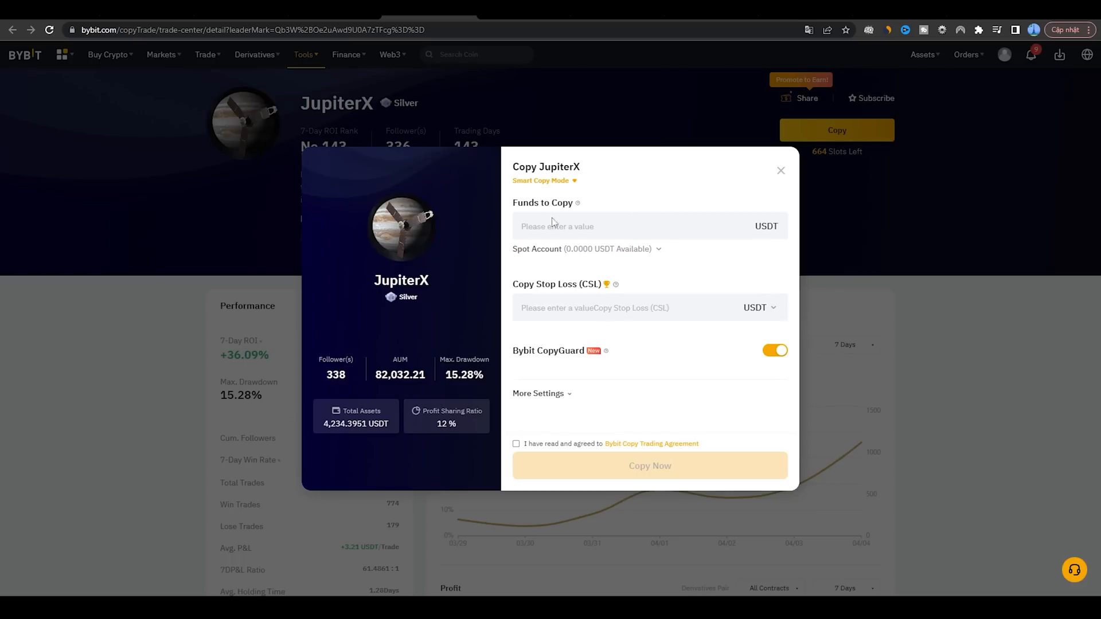
{"action": "left_click", "coordinate": [646, 226]}
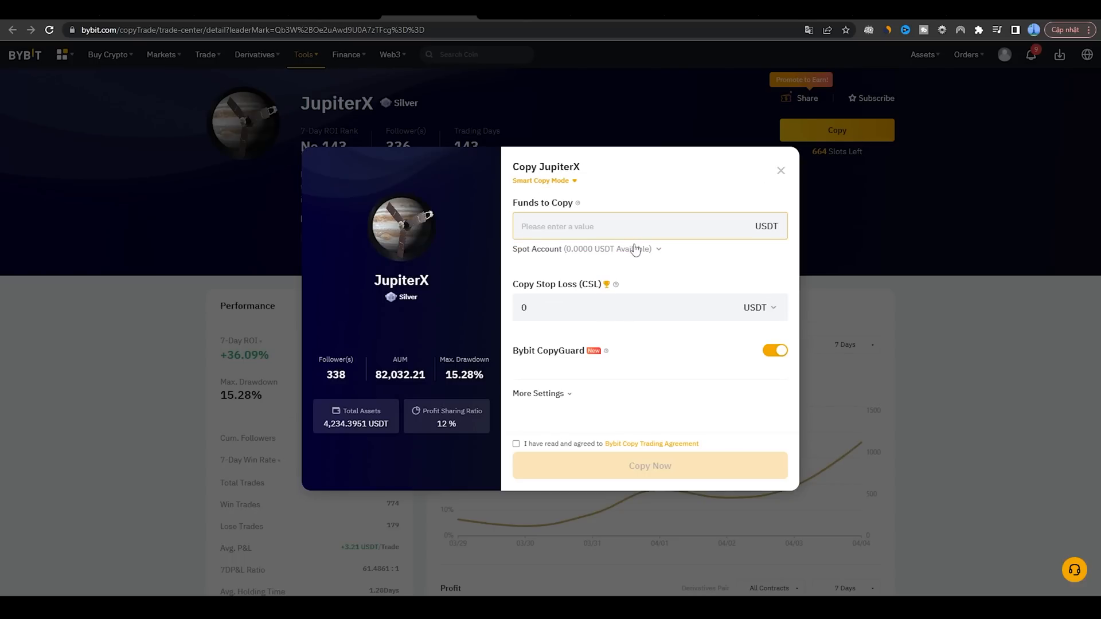
{"action": "type", "text": "10"}
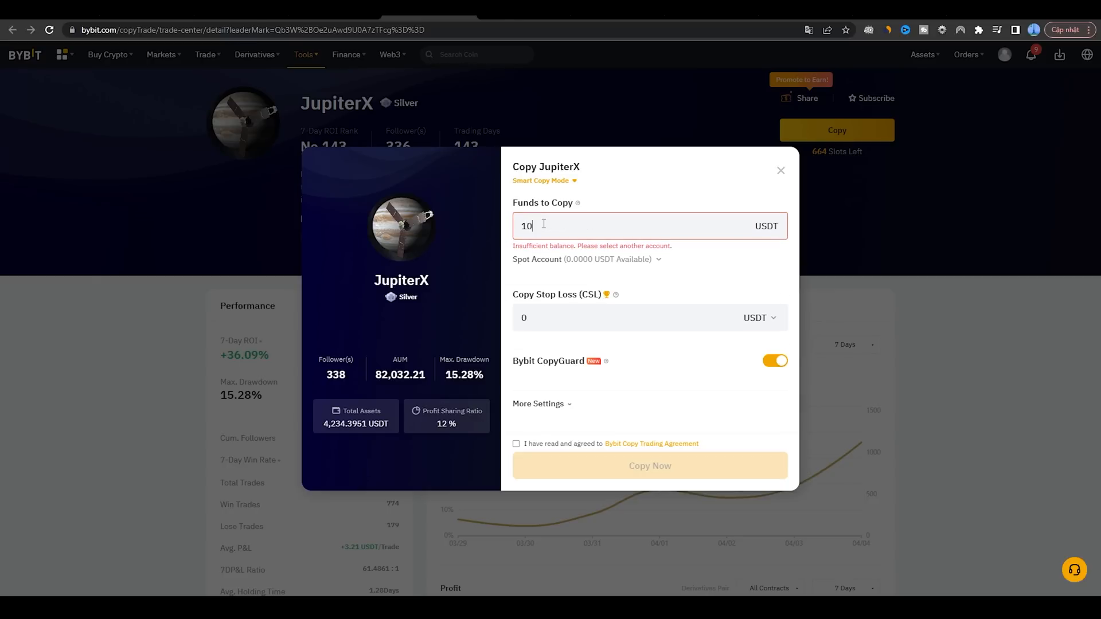
{"action": "type", "text": "00"}
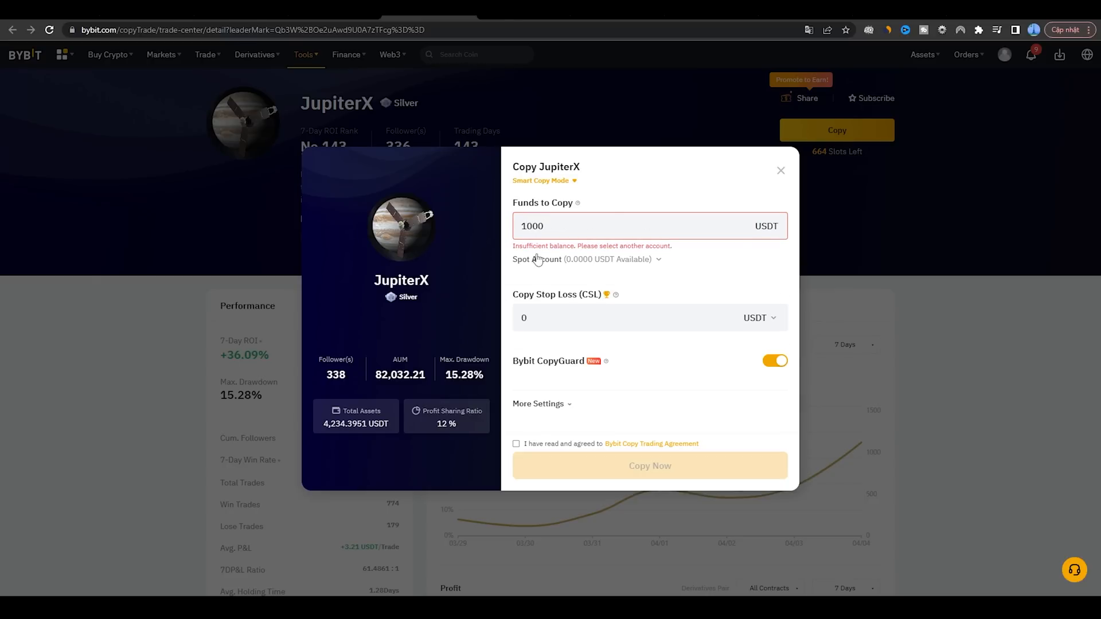
{"action": "left_click", "coordinate": [631, 317]}
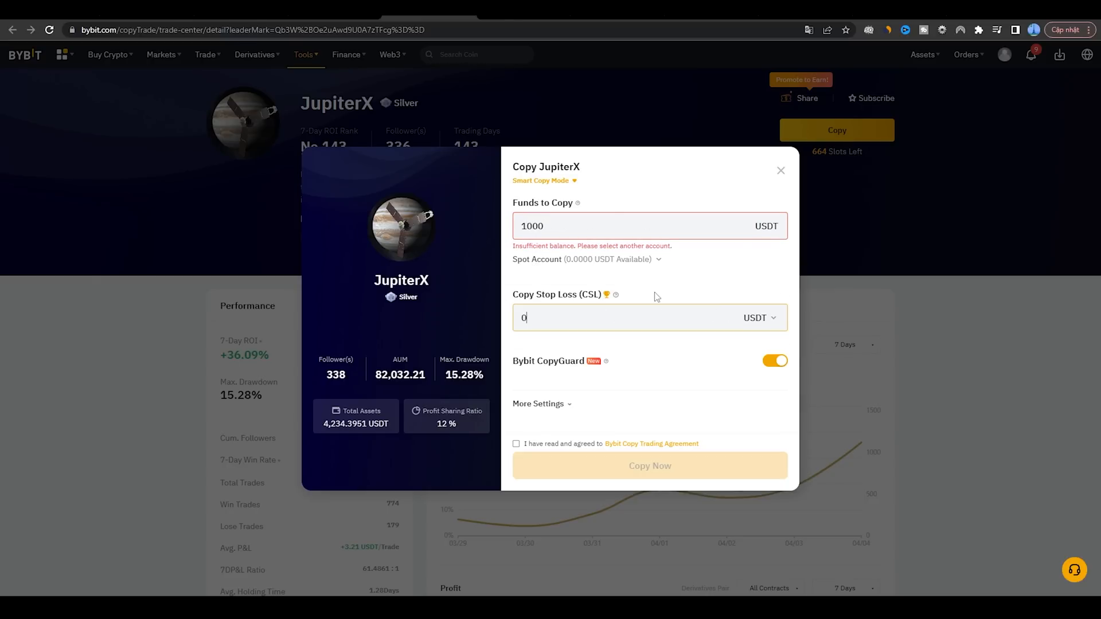
{"action": "left_click", "coordinate": [780, 171]}
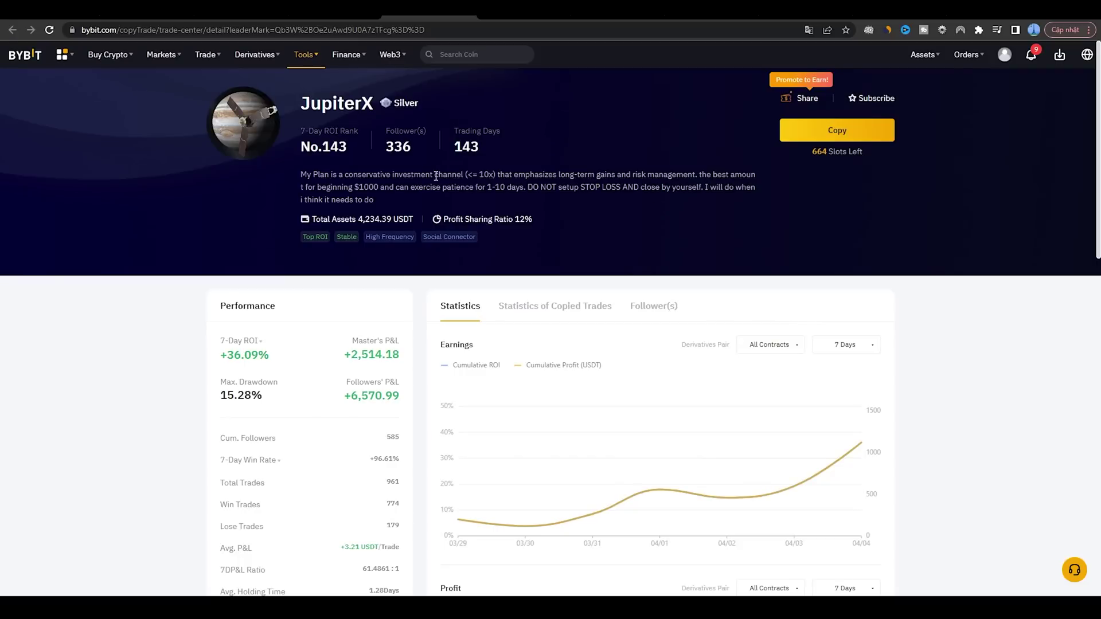
Return via browser Back to the Copy Trading page with Top Traders By ROI in view
{"action": "left_click", "coordinate": [12, 30]}
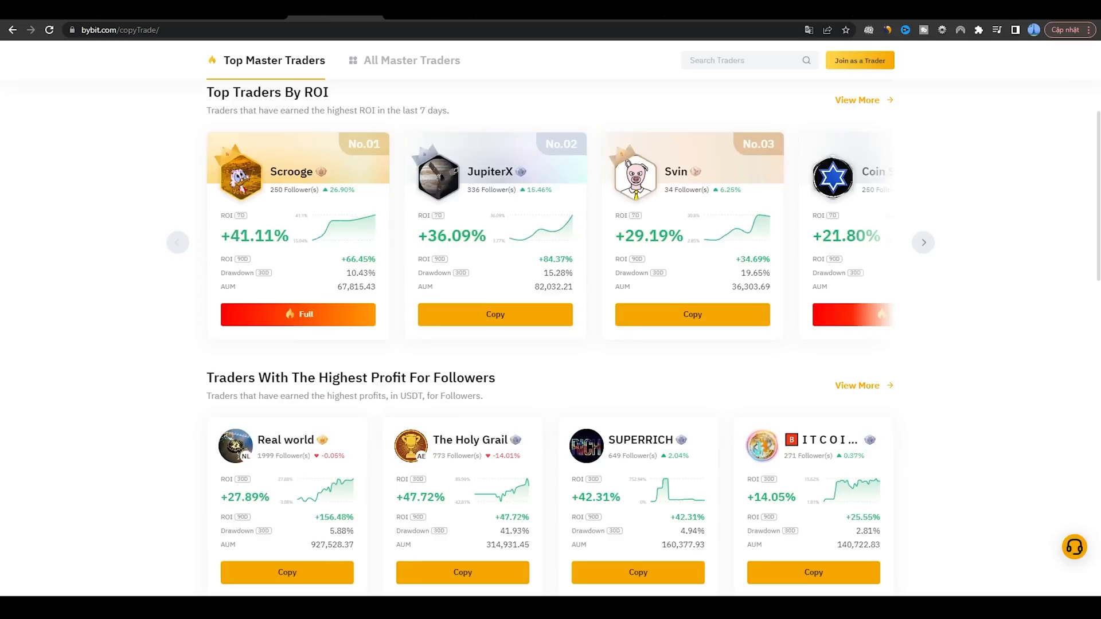
{"action": "scroll", "scroll_direction": "up", "scroll_amount": 3}
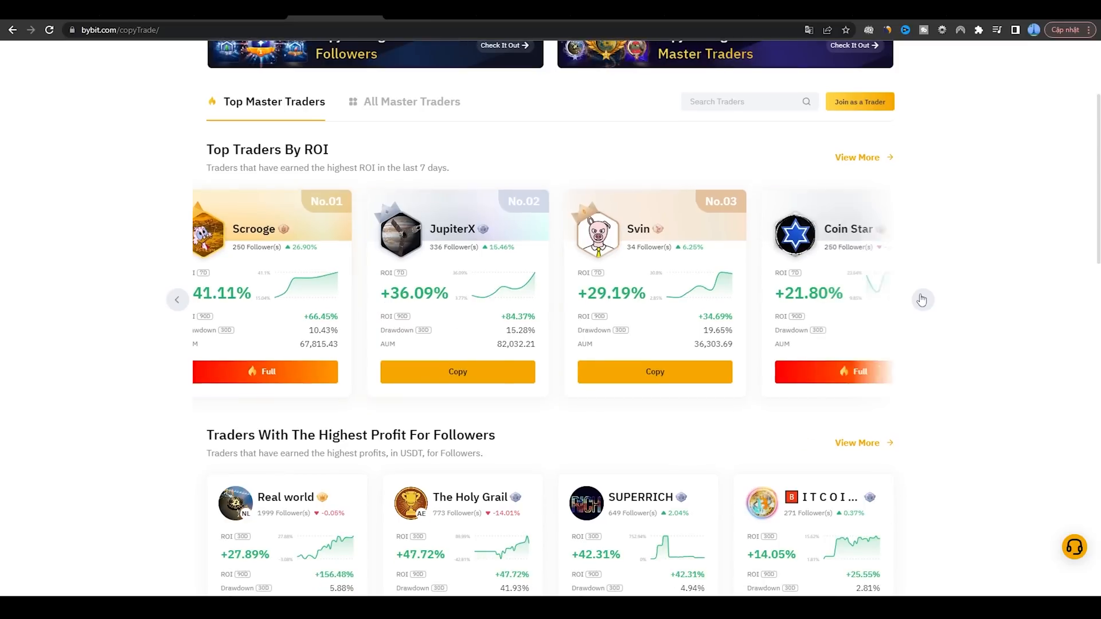